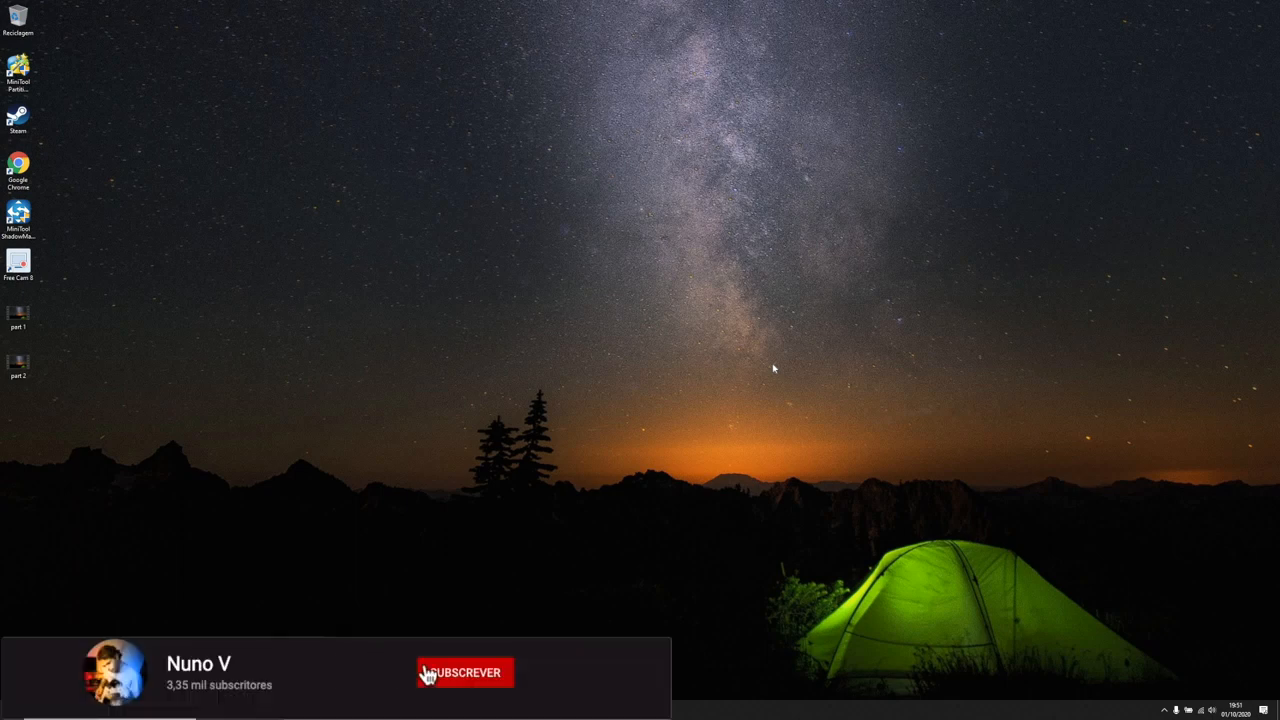
- Launch MiniTool Partition Wizard from its desktop shortcut and answer Yes to the UAC prompt
click(464, 672)
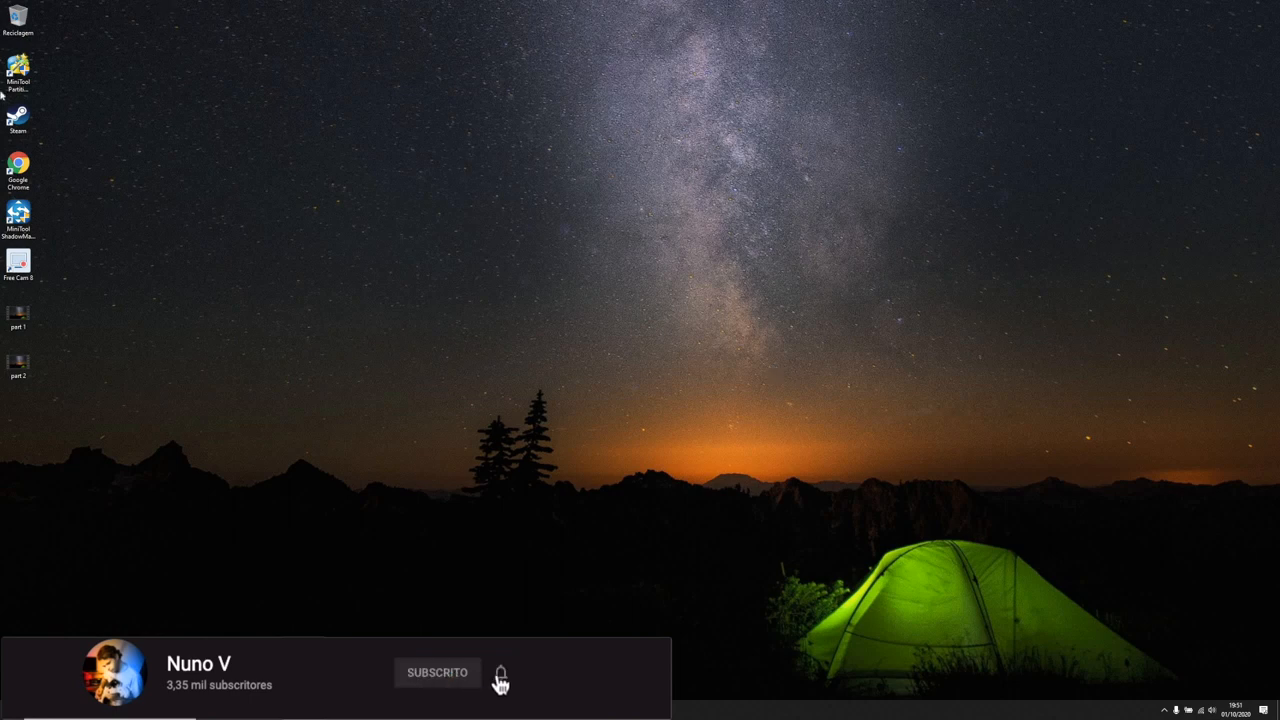
click(500, 672)
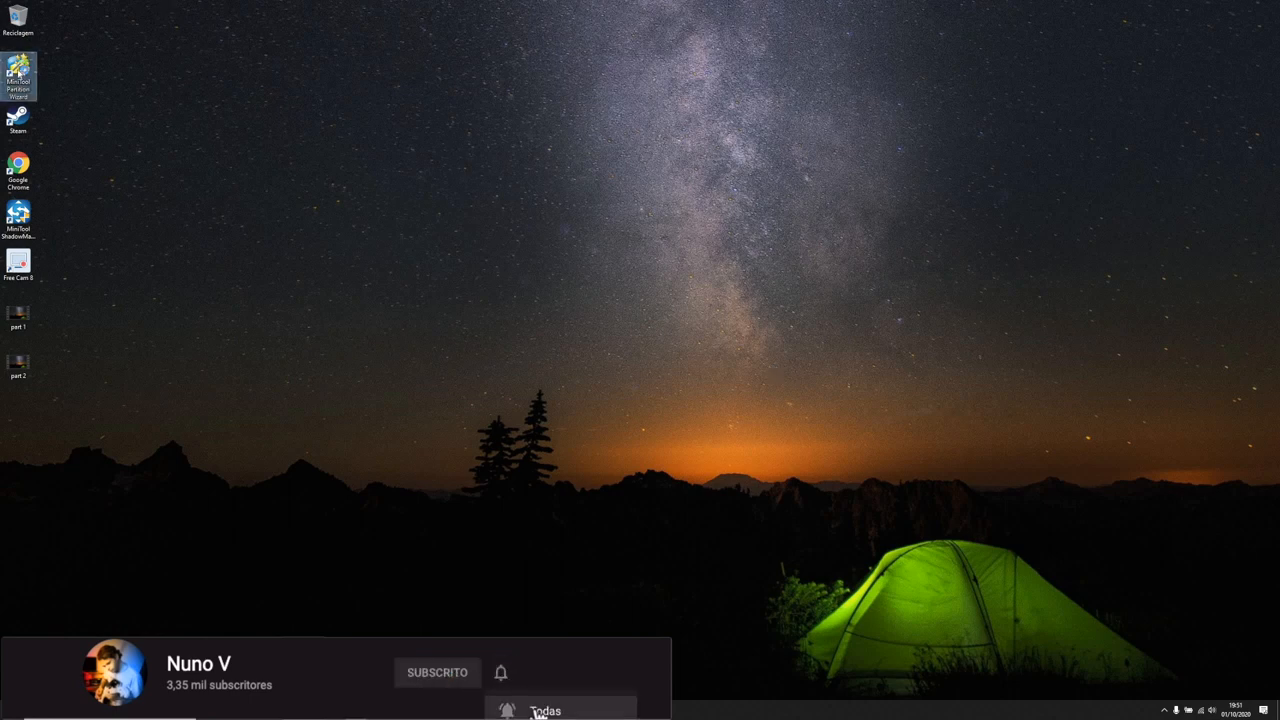
double_click(18, 76)
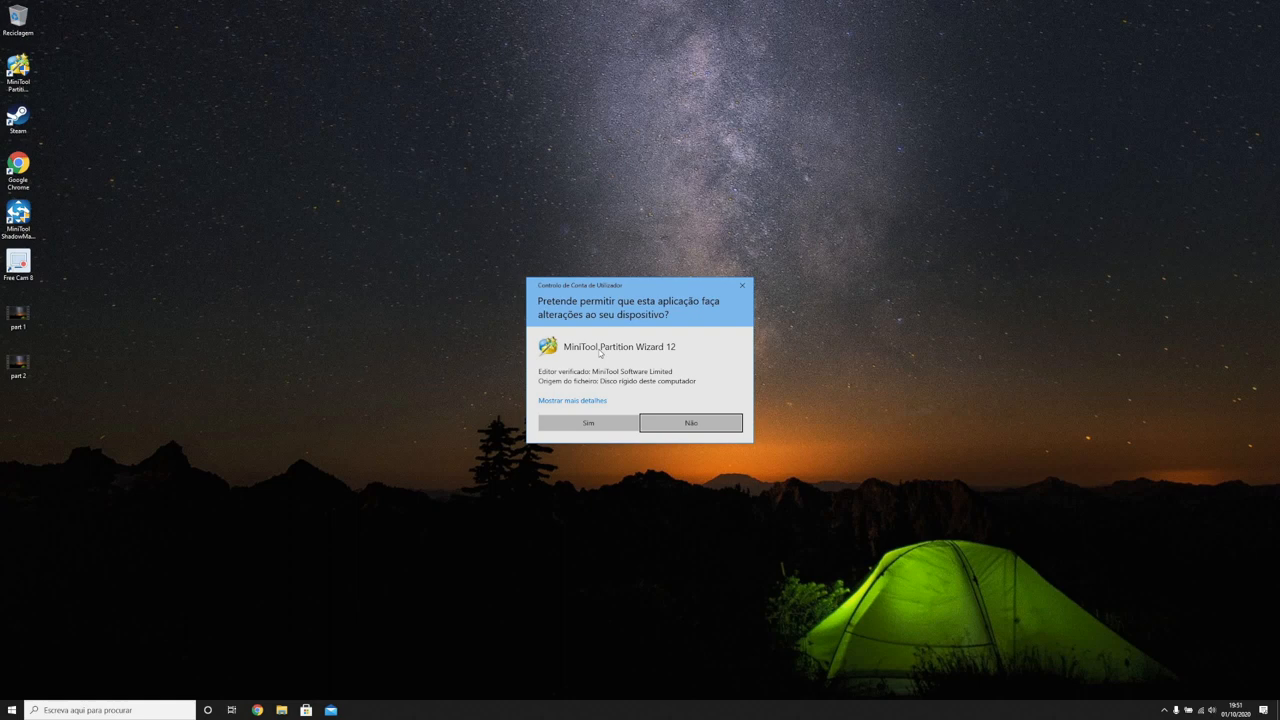
mouse_move(668, 352)
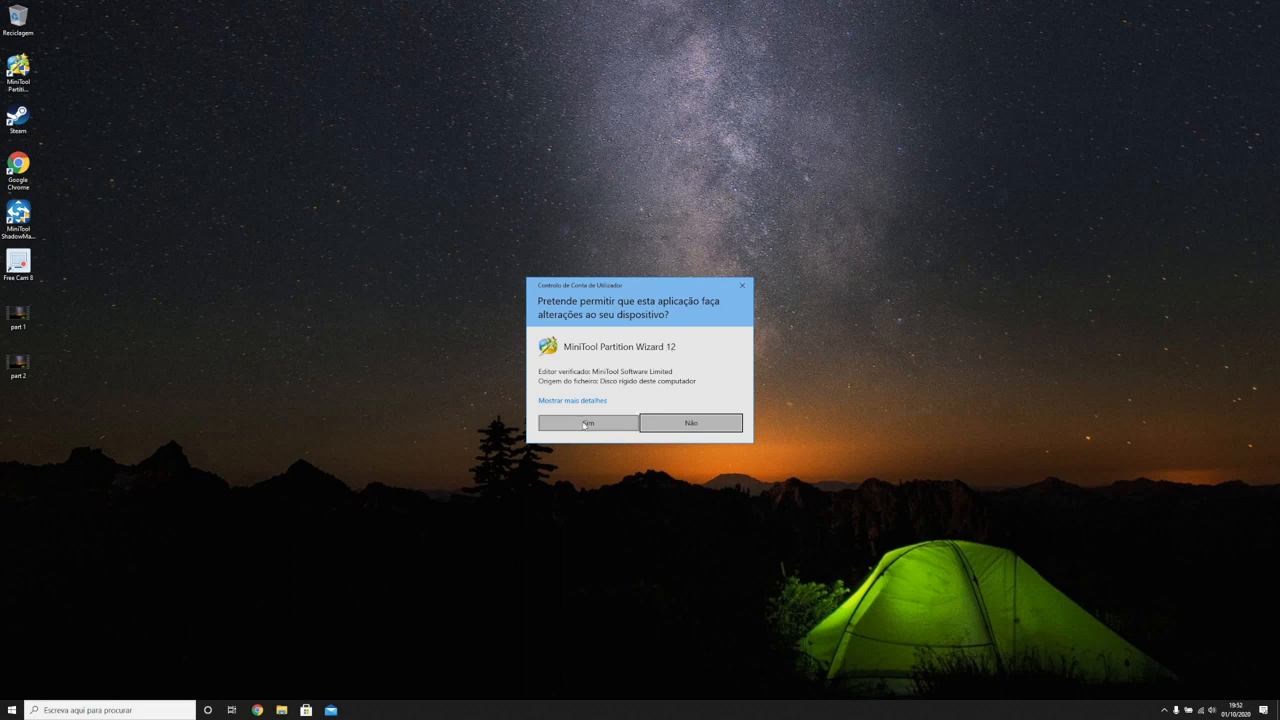
click(588, 422)
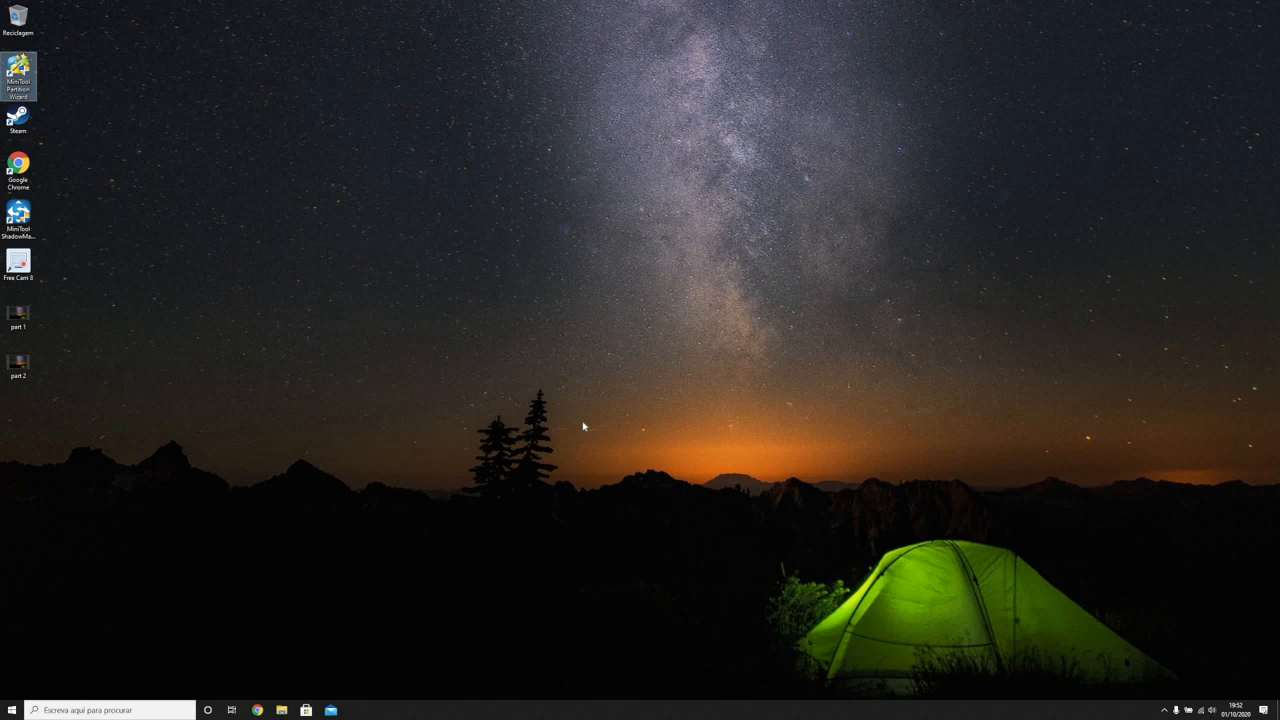
- In Move/Resize for C: BOOTCAMP, drag the left handle right to leave unallocated space before it
double_click(18, 76)
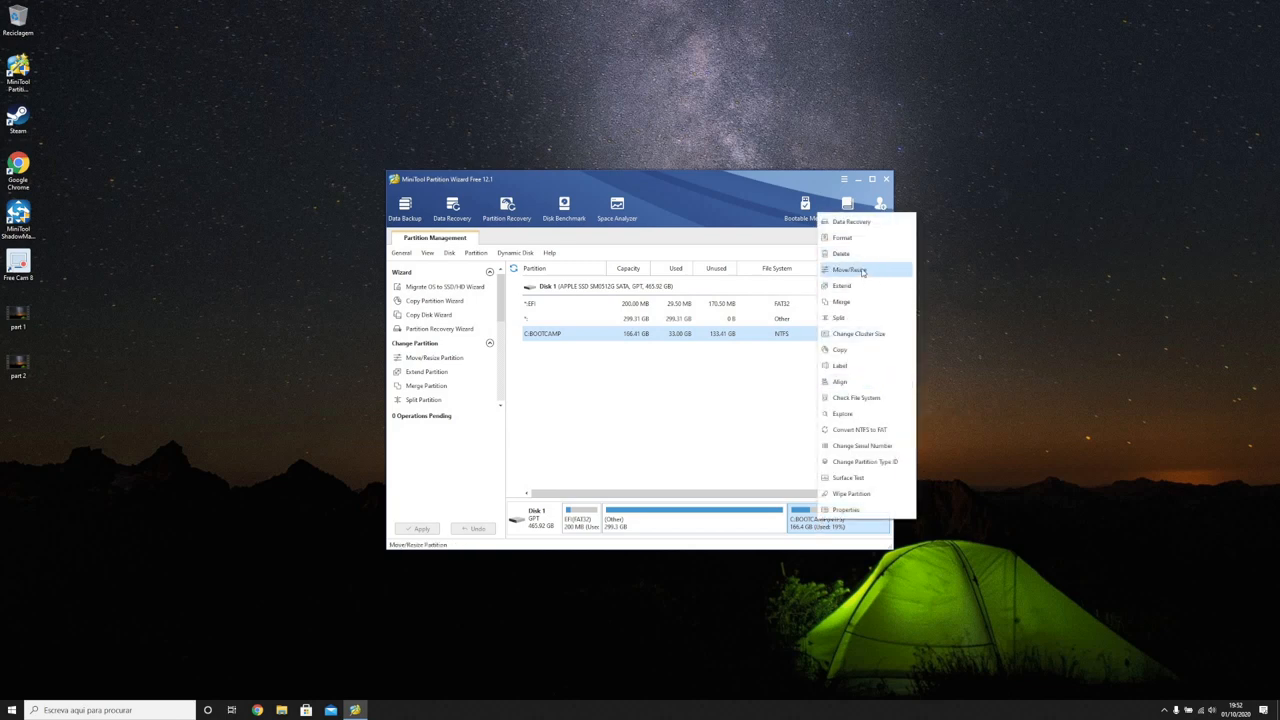
click(850, 268)
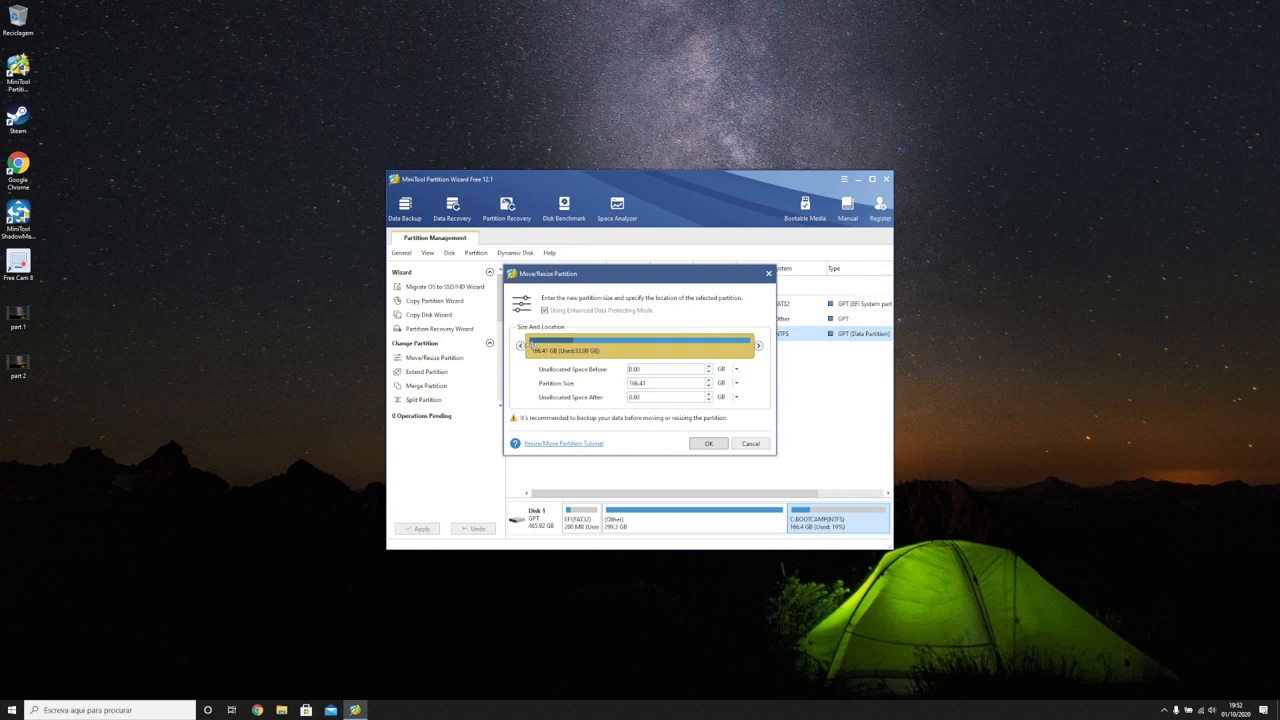
drag(536, 344, 590, 344)
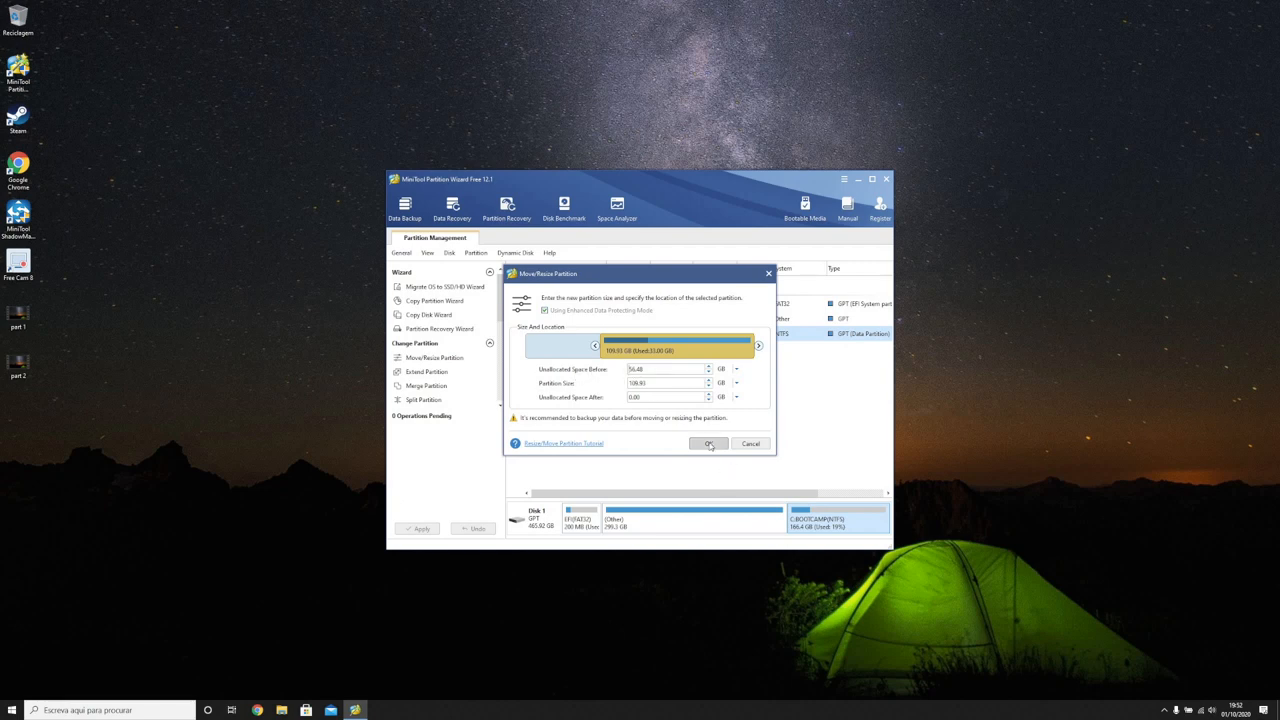
- Confirm the new size and apply the queued resize, confirming Yes in Apply Changes
click(710, 444)
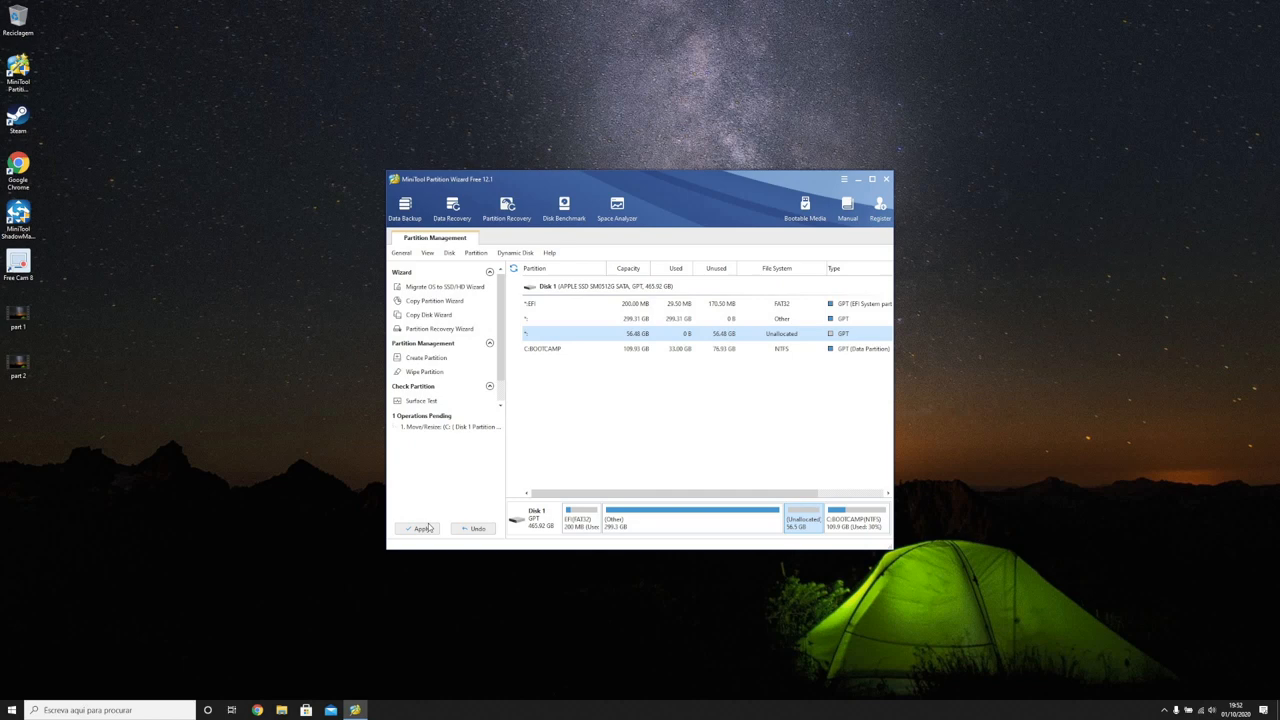
click(420, 528)
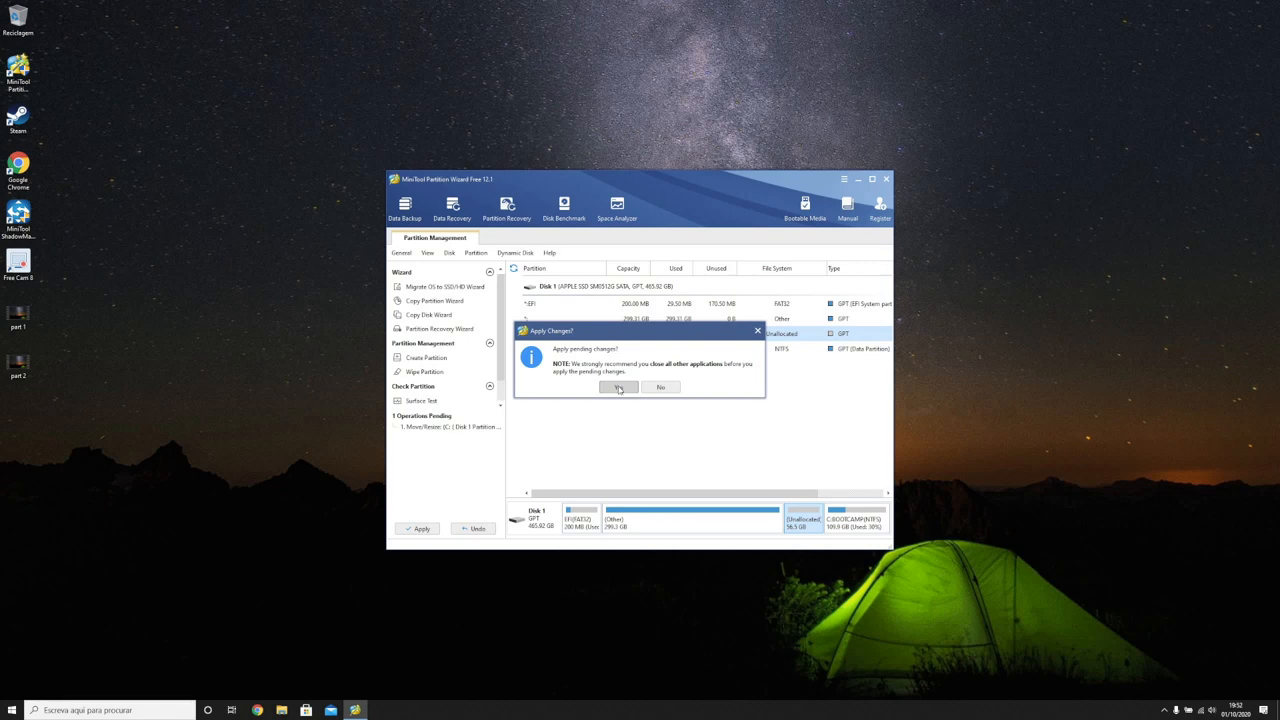
click(618, 388)
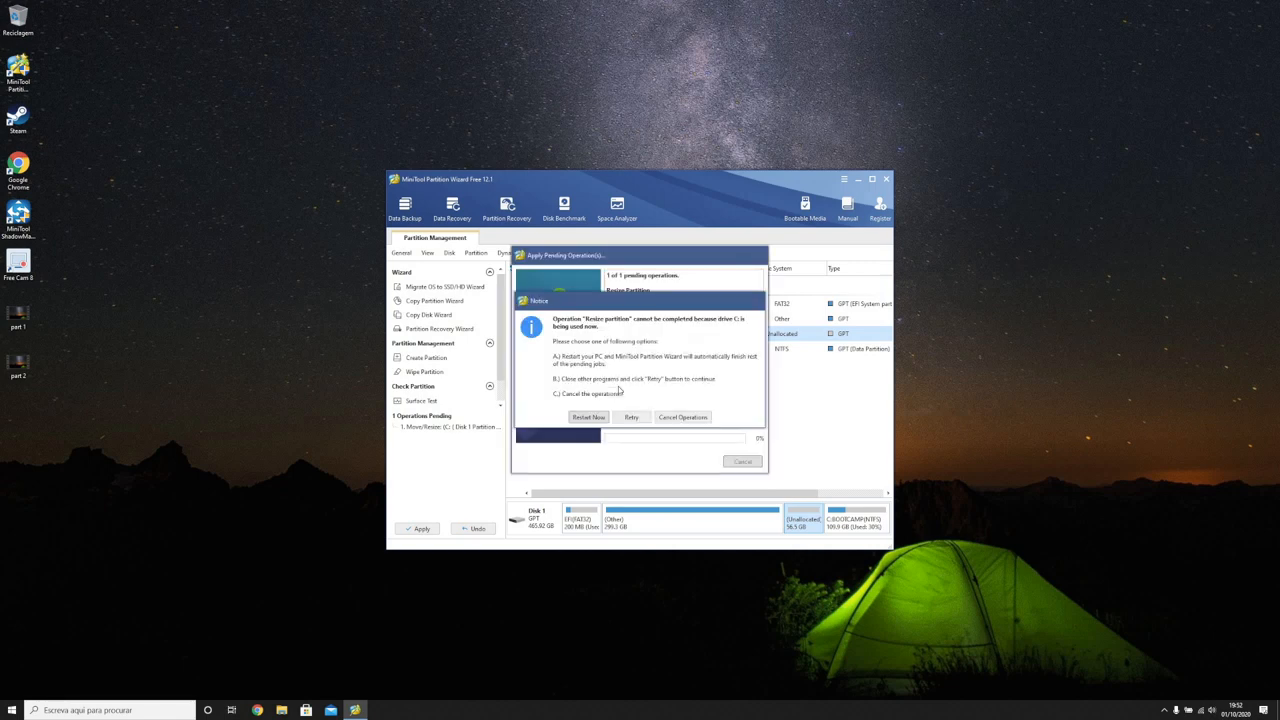
mouse_move(490, 424)
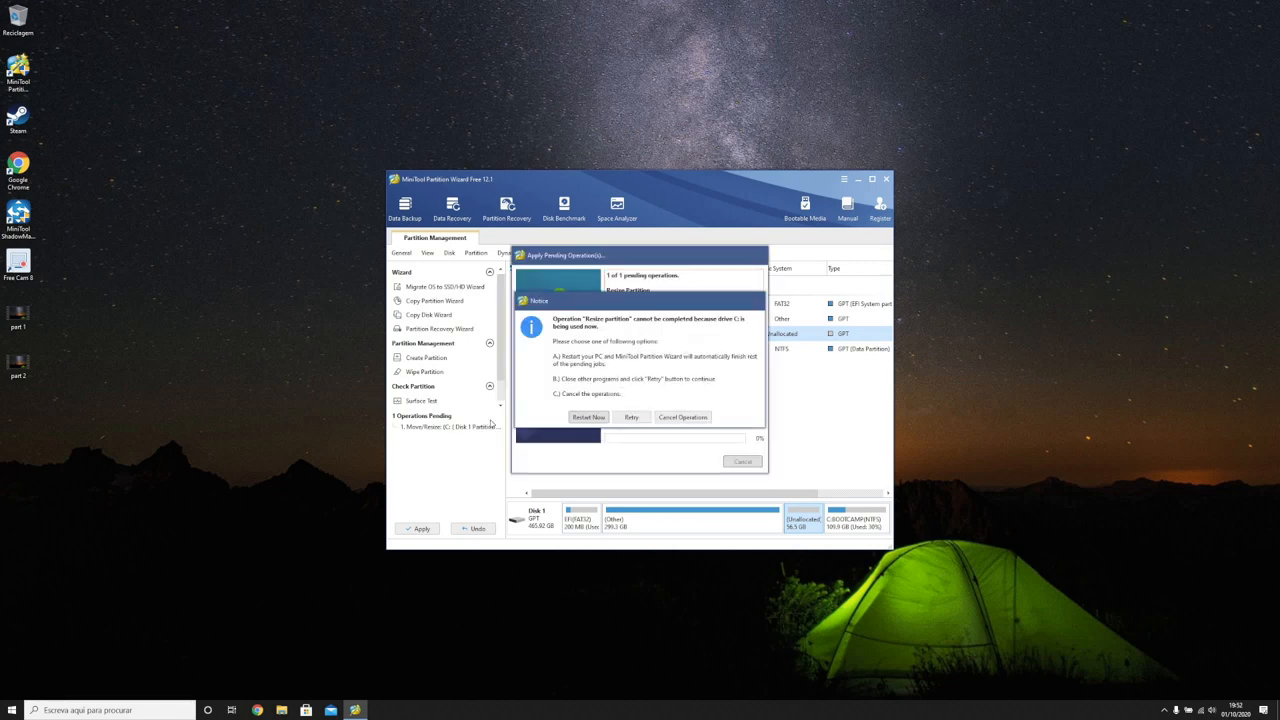
mouse_move(100, 360)
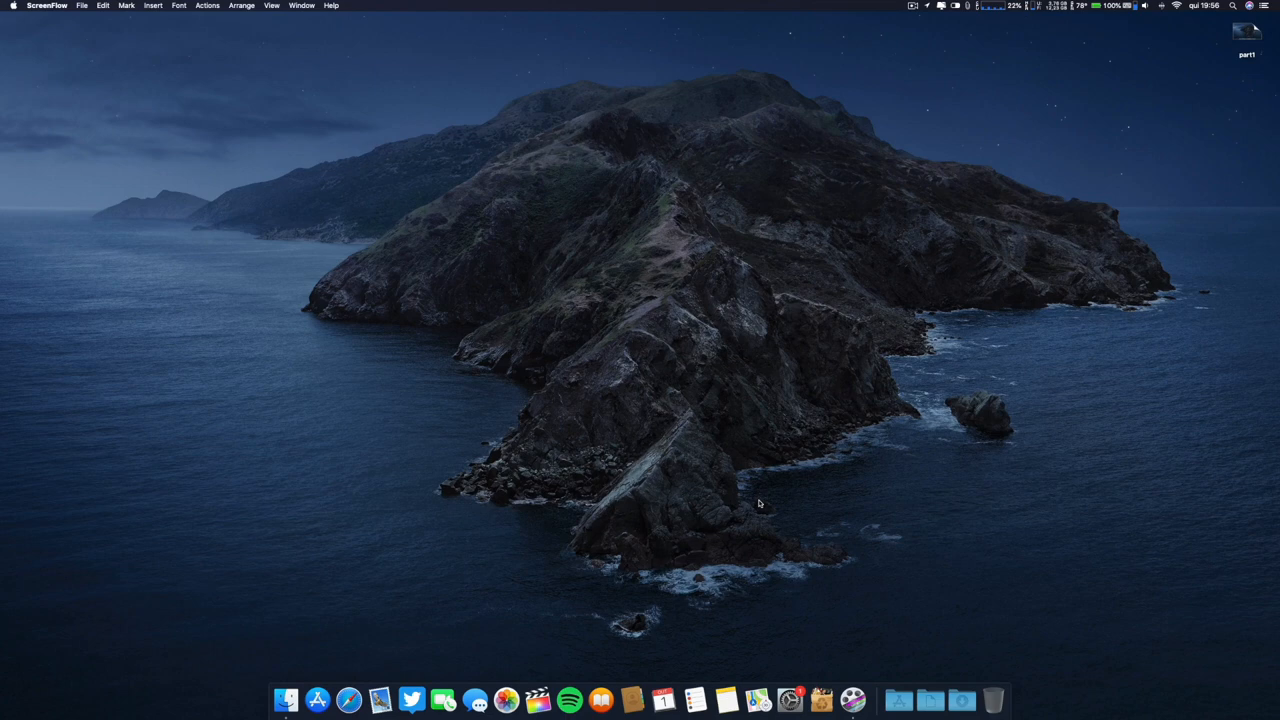
mouse_move(556, 444)
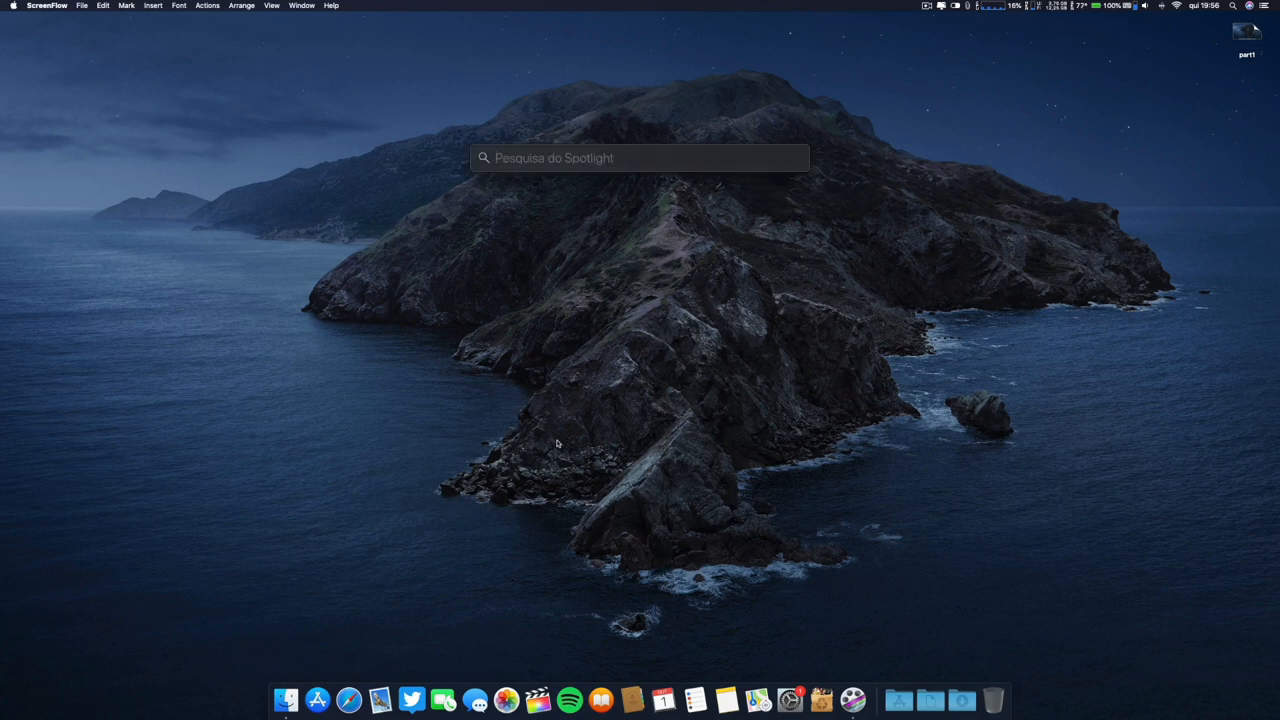
- Find Terminal via Spotlight and nudge its window slightly higher on the macOS desktop
text(terminal)
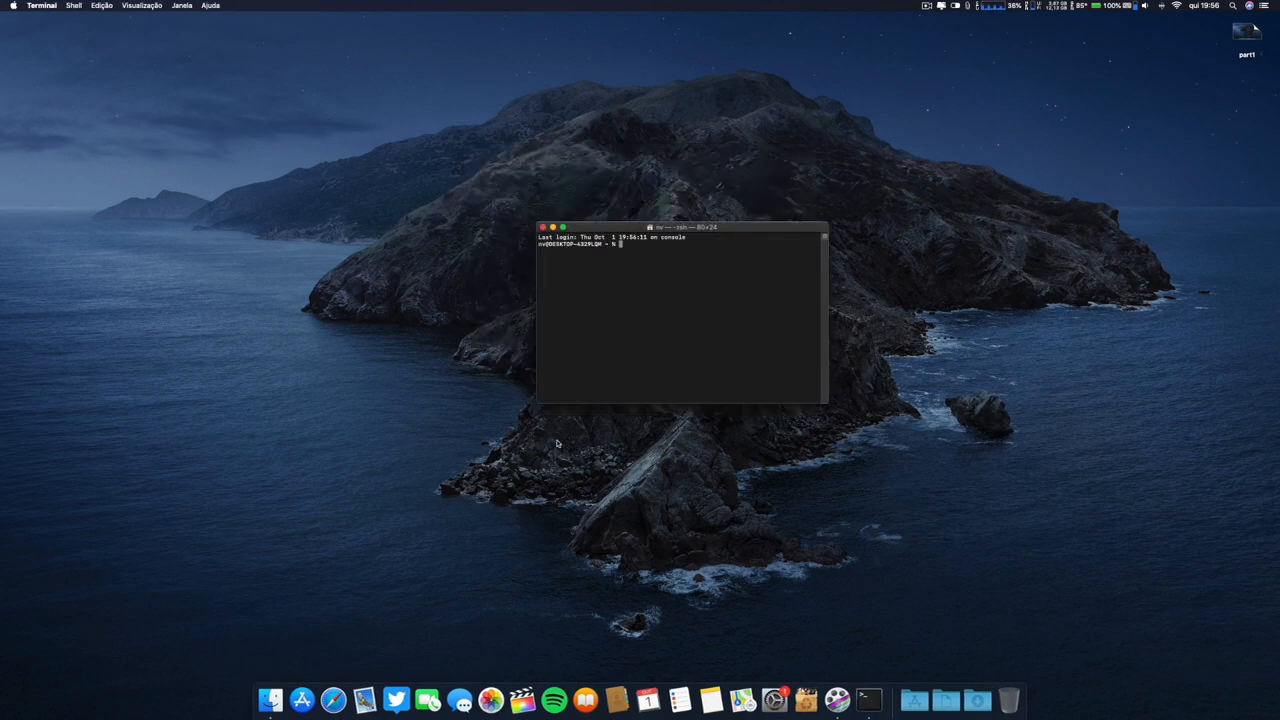
mouse_move(732, 232)
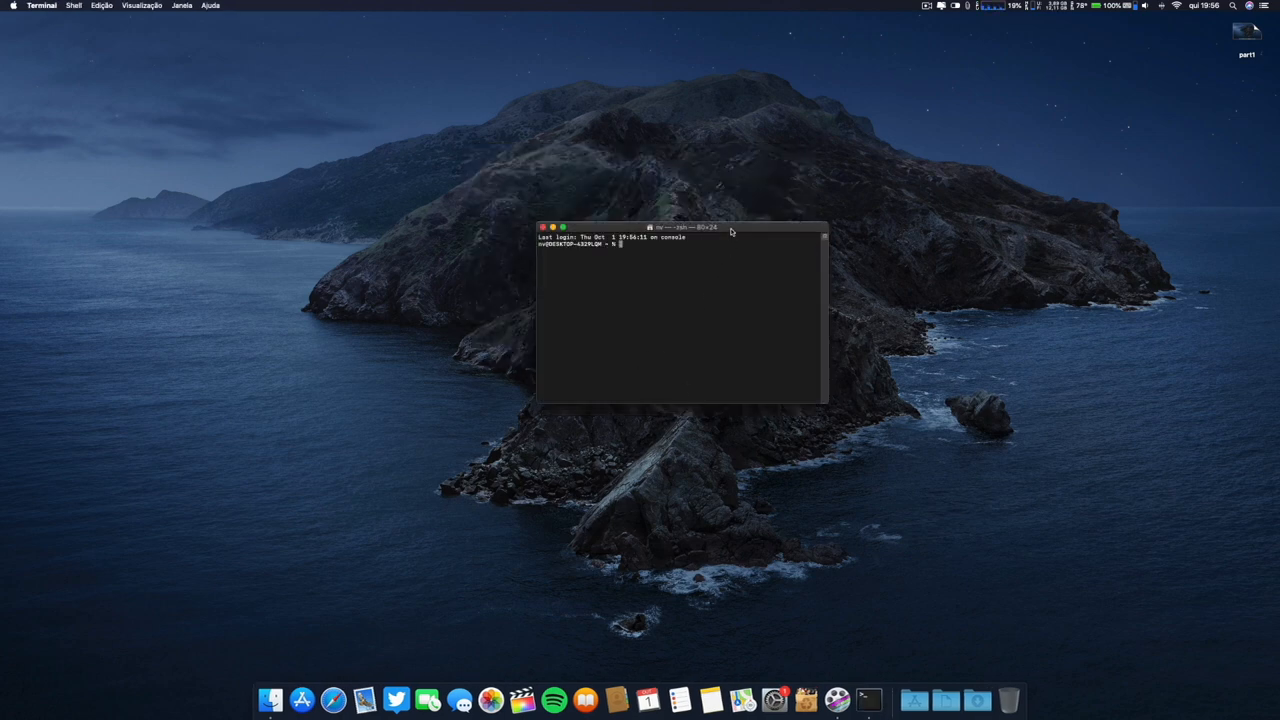
drag(680, 228, 680, 212)
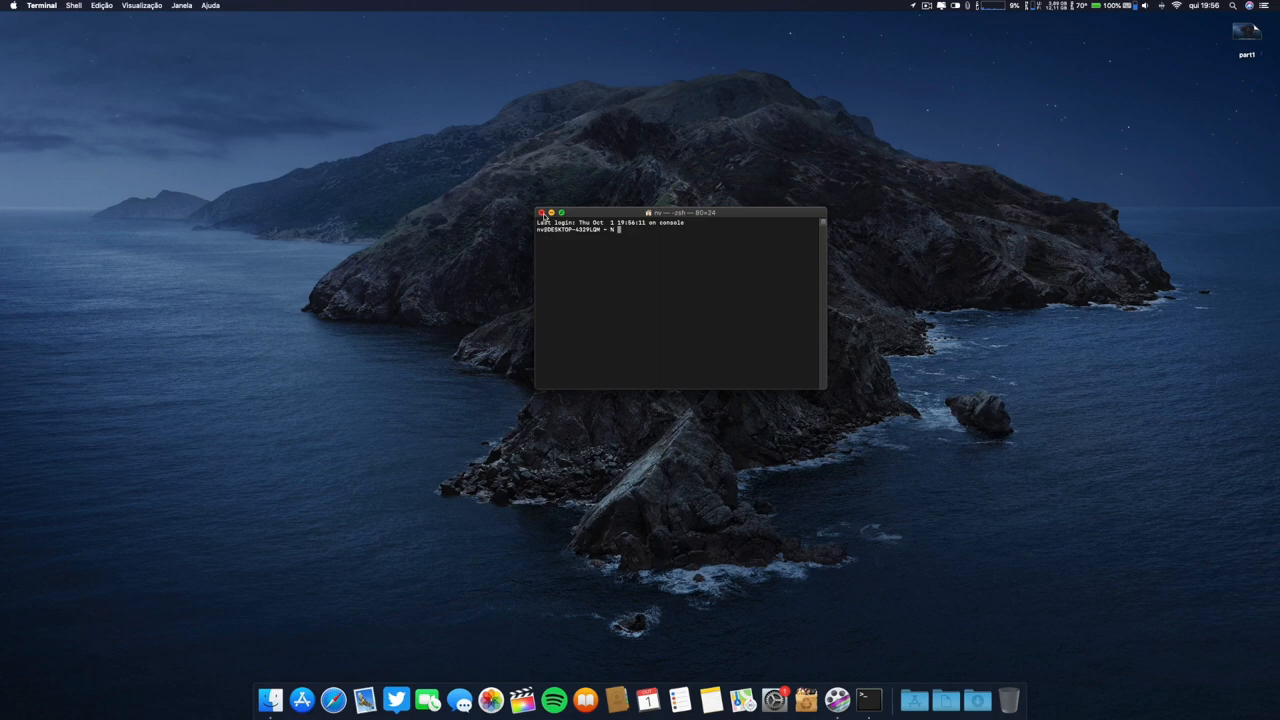
click(540, 212)
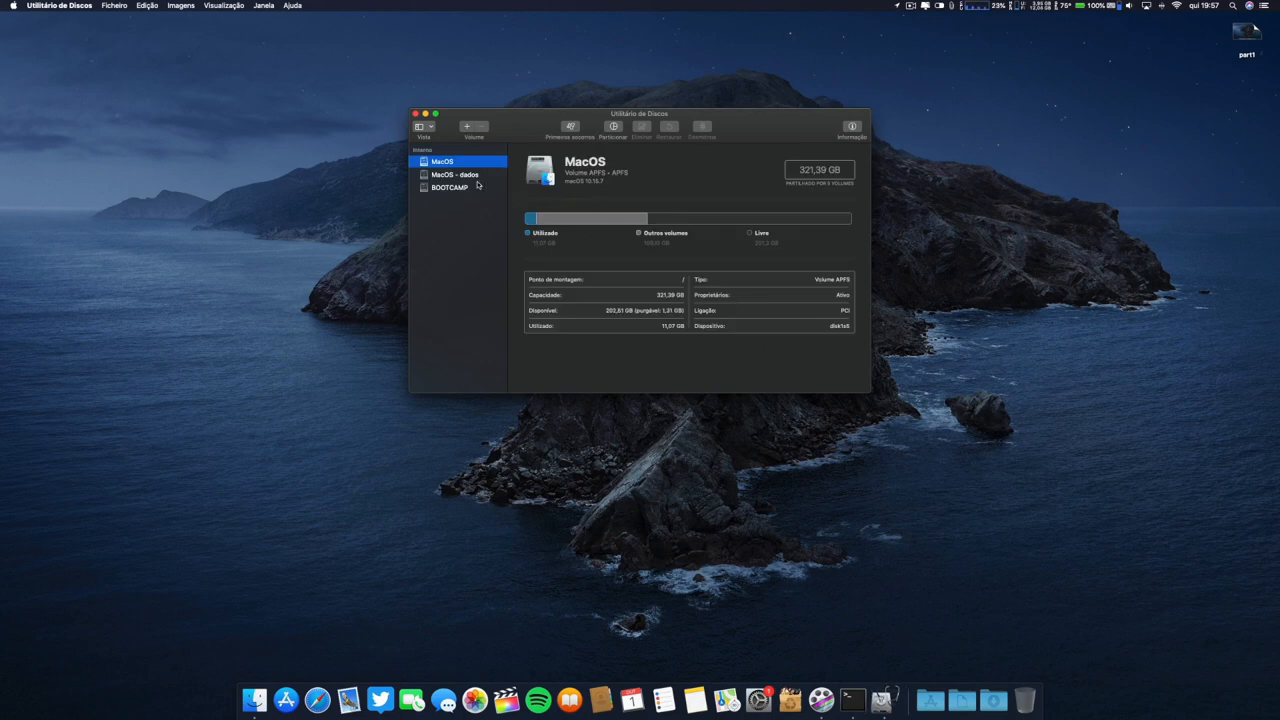
mouse_move(568, 156)
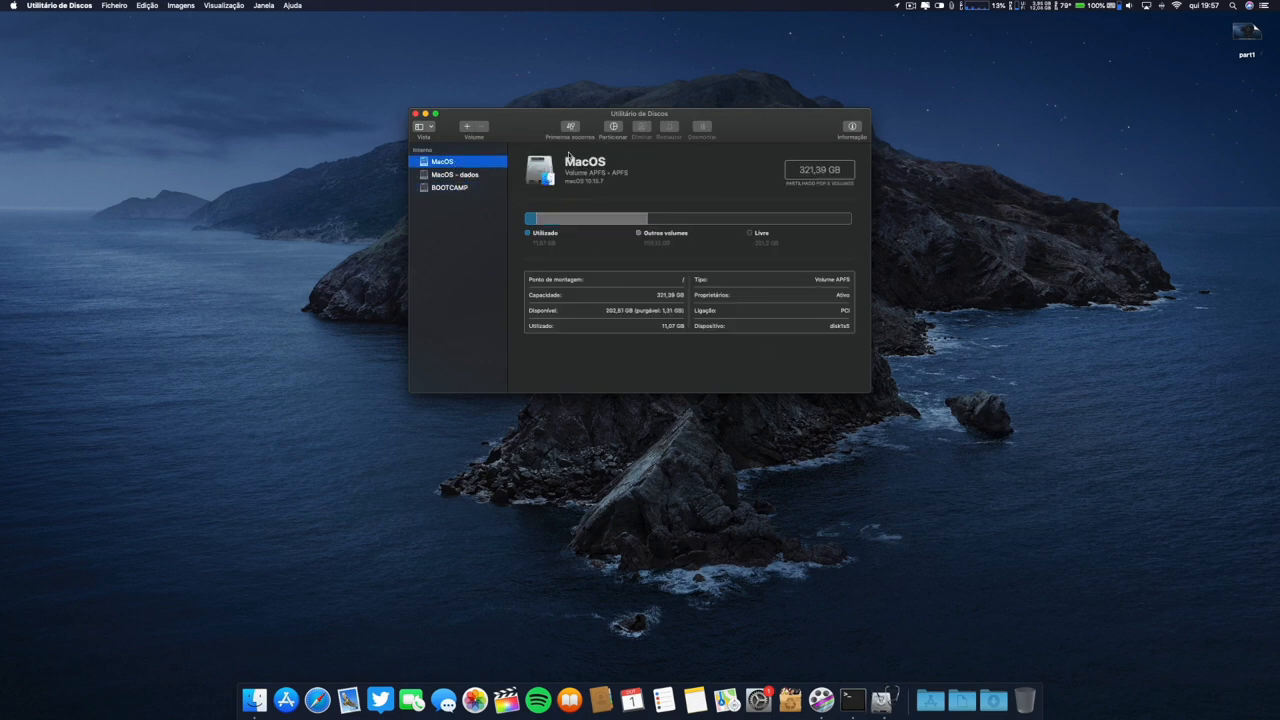
- Choose Particionar for the Apple SSD, drag the pie divider between BOOTCAMP and MacOS, then leave the layout
click(612, 128)
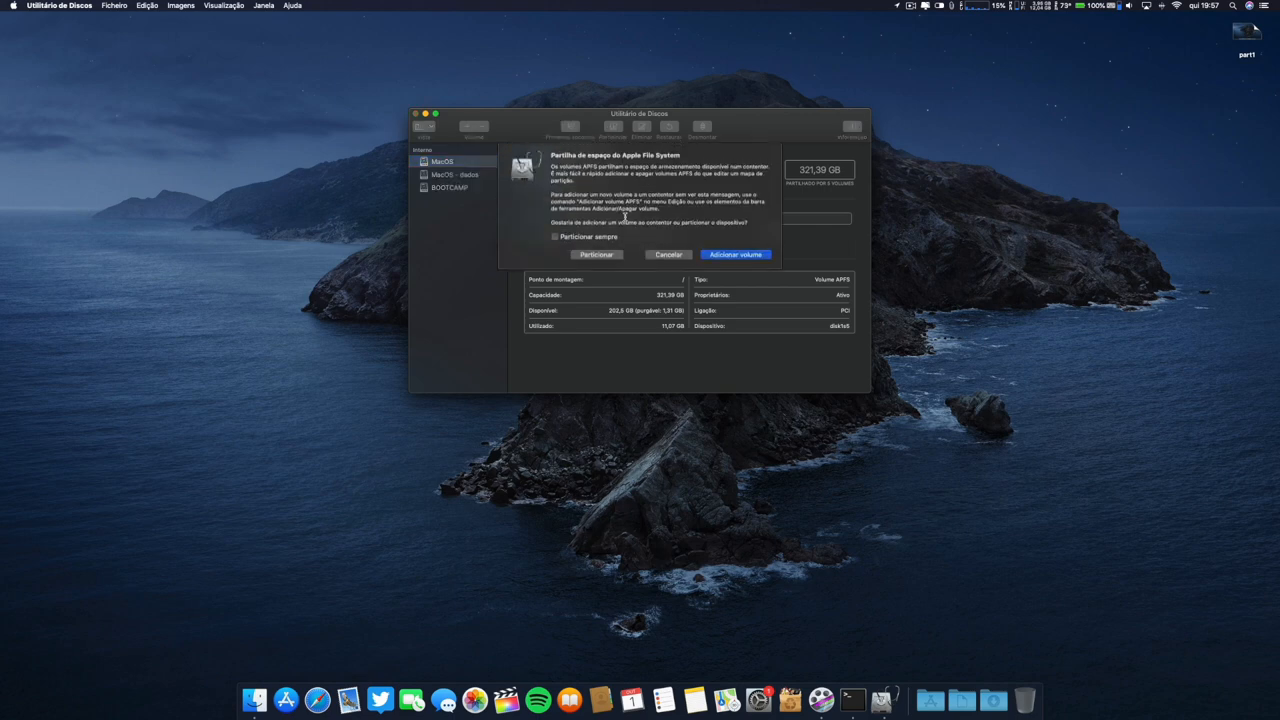
click(596, 254)
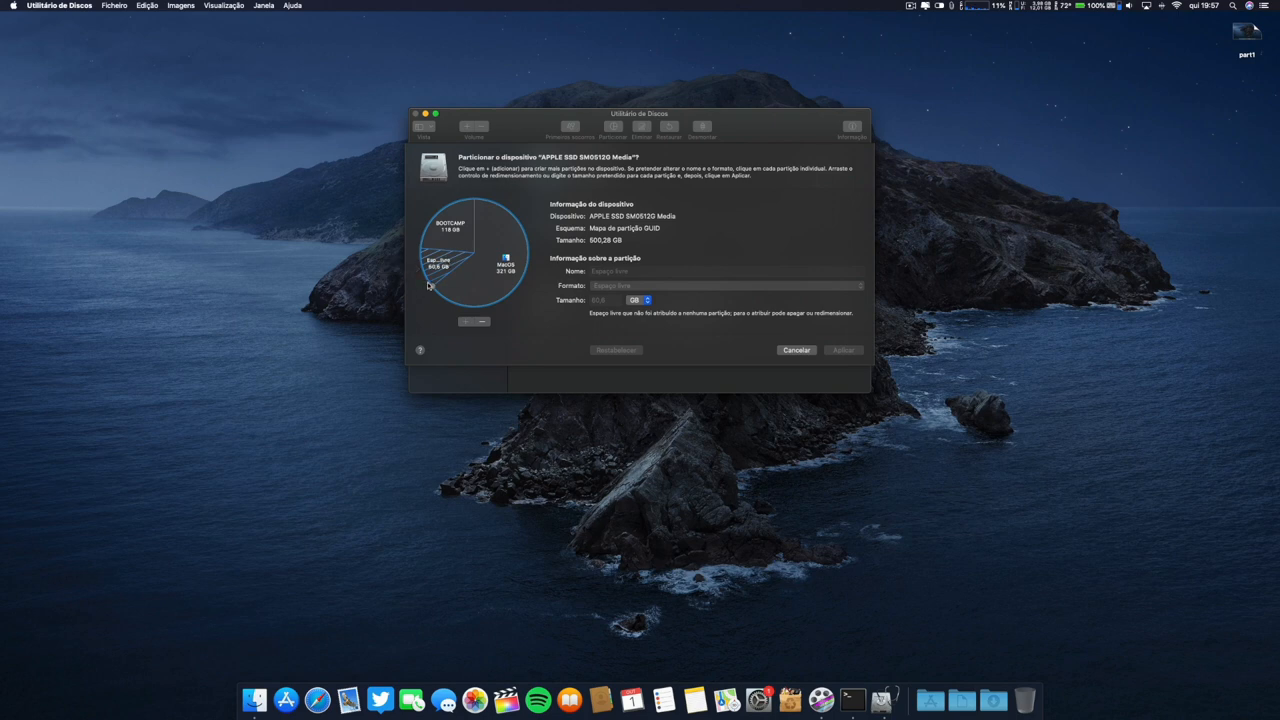
drag(448, 280, 450, 296)
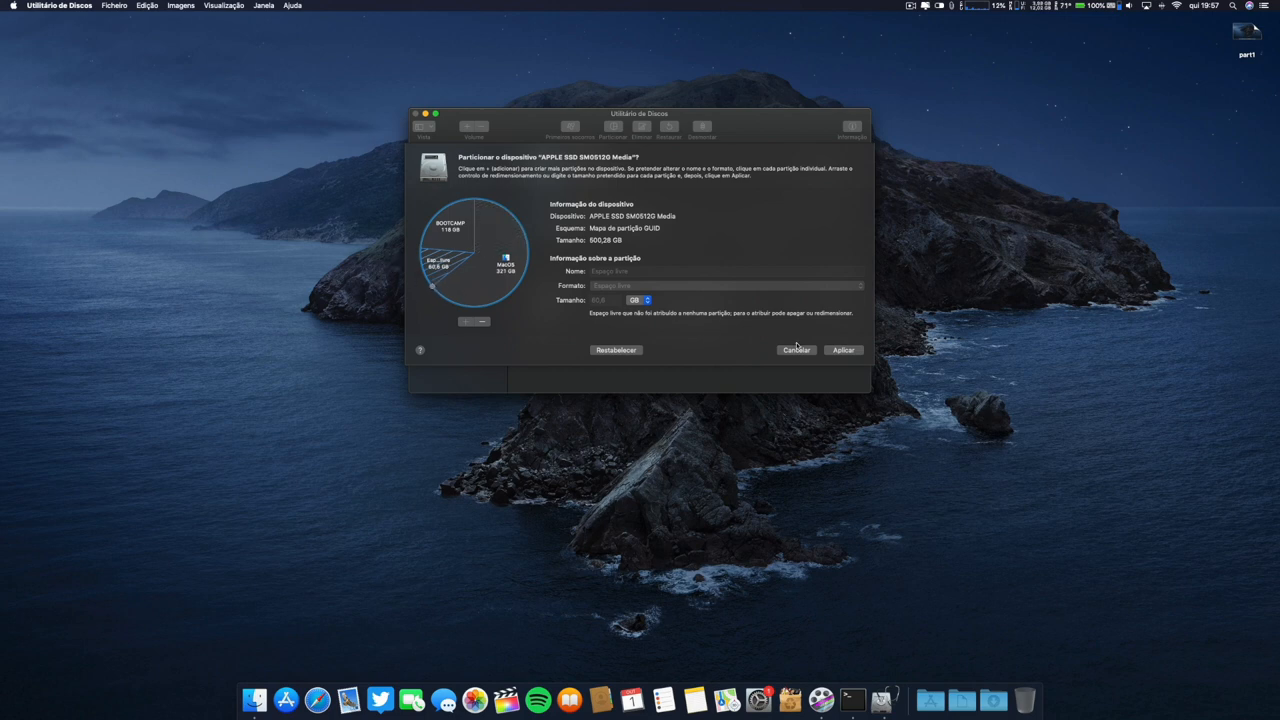
click(796, 350)
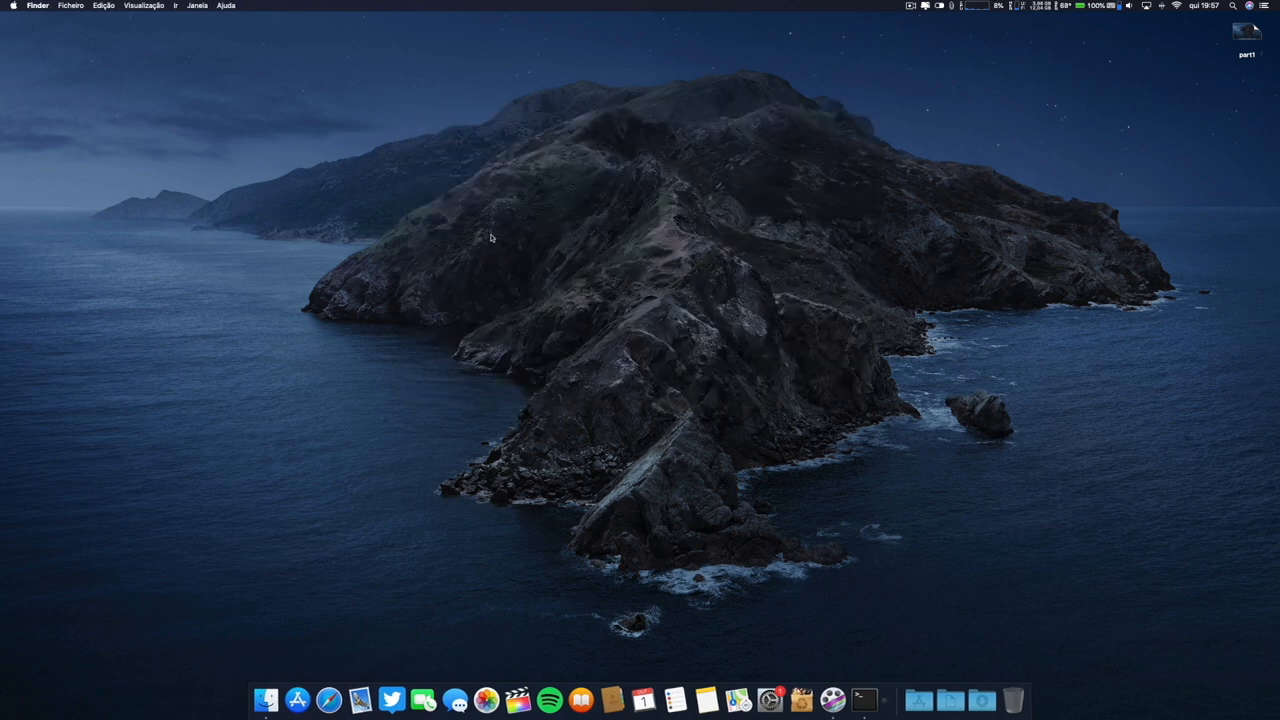
- Open a fresh Terminal and the notes file, then run df -h to list mounted volumes
text(terminal)
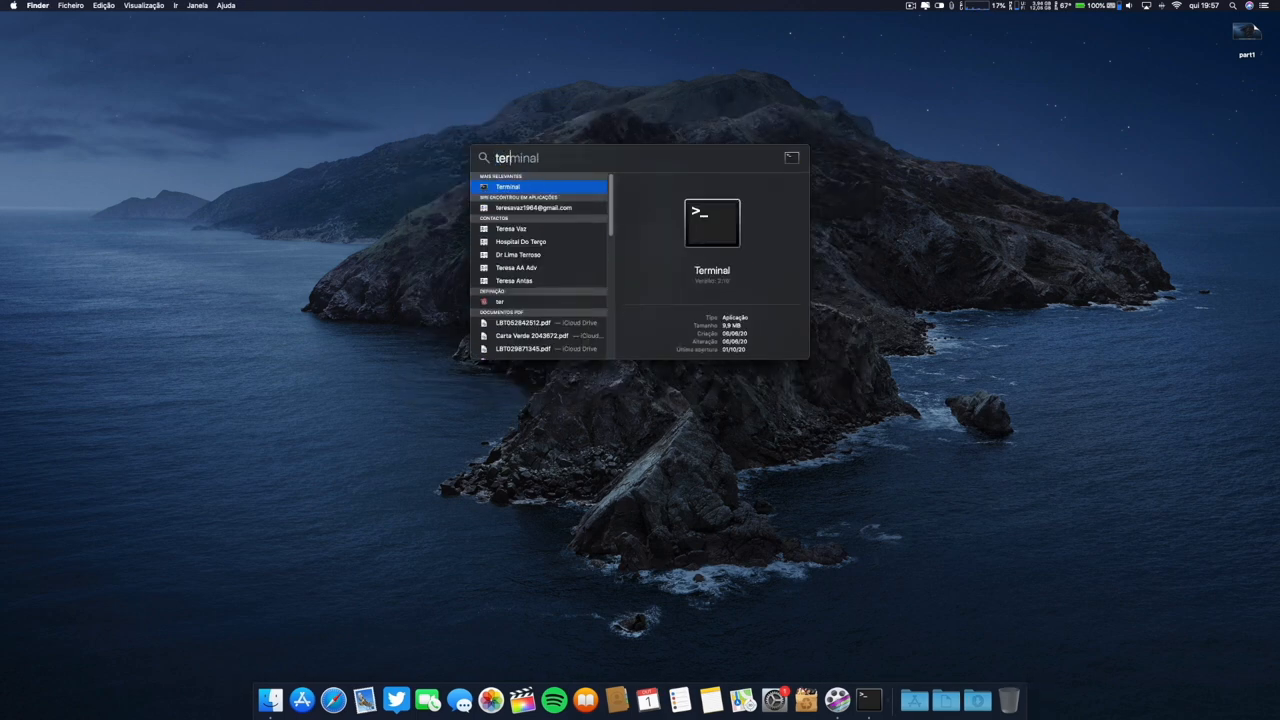
click(508, 188)
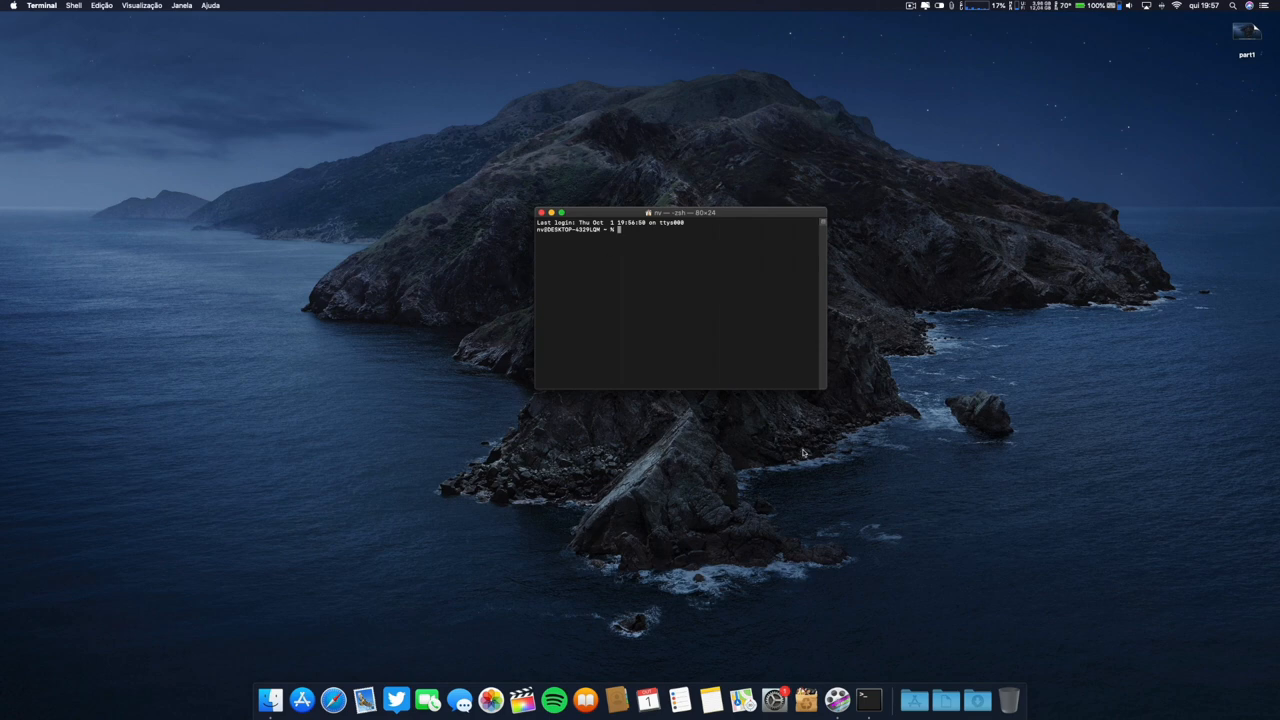
click(944, 700)
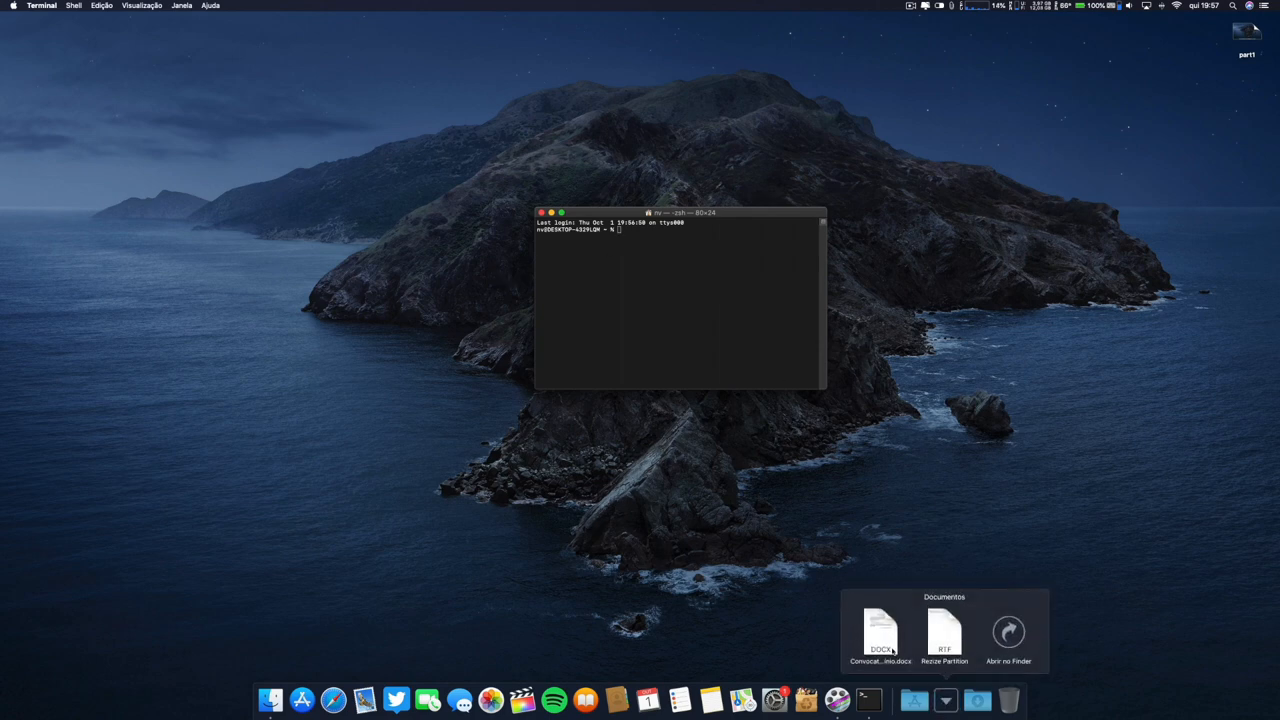
click(944, 632)
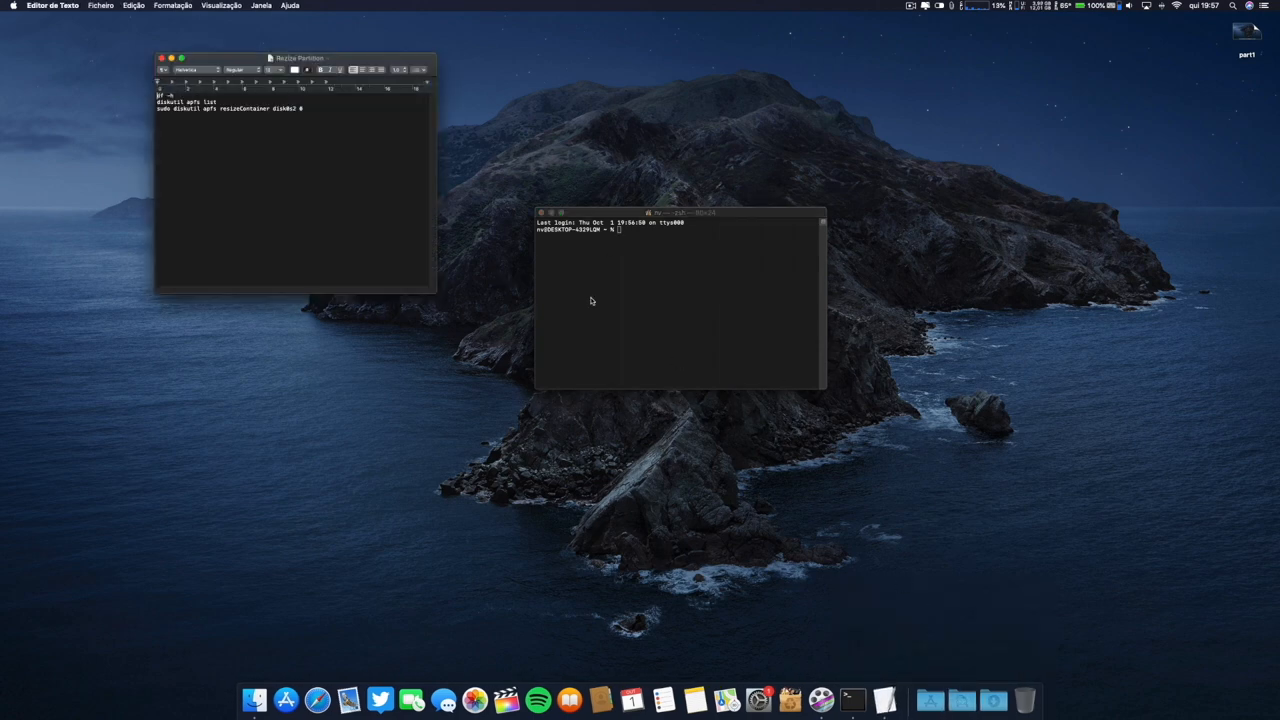
drag(296, 56, 296, 154)
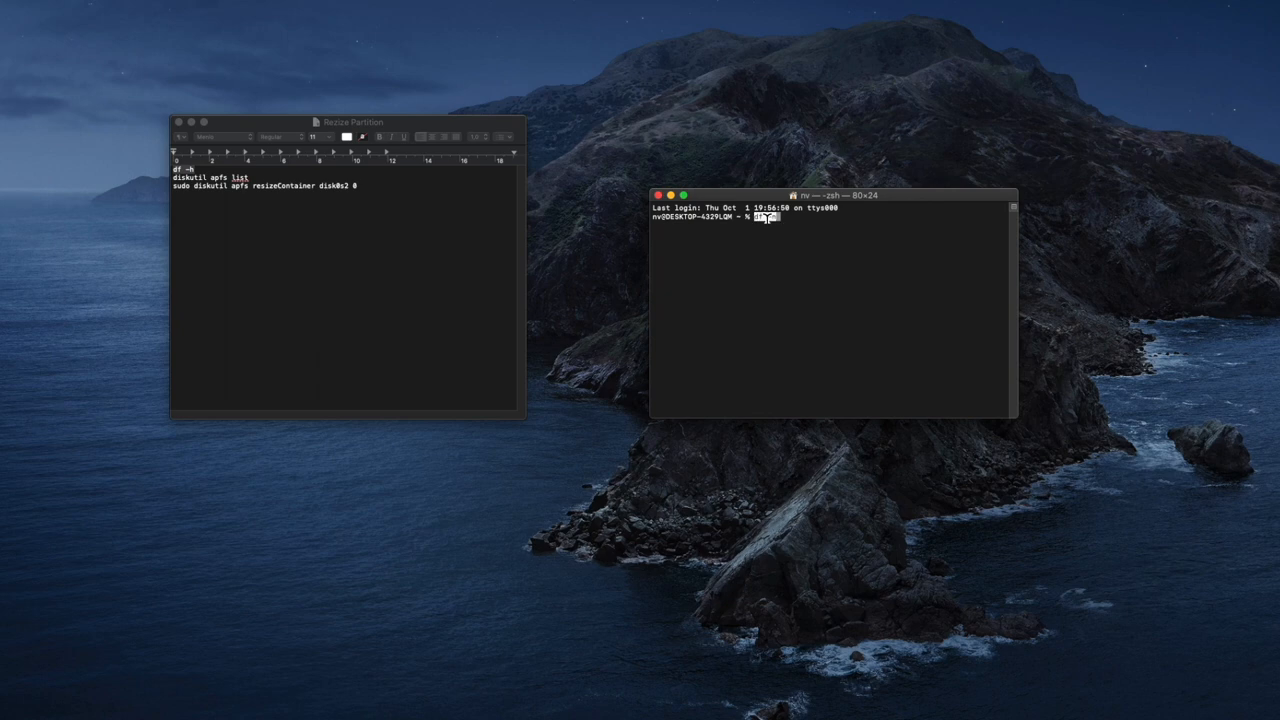
key(Return)
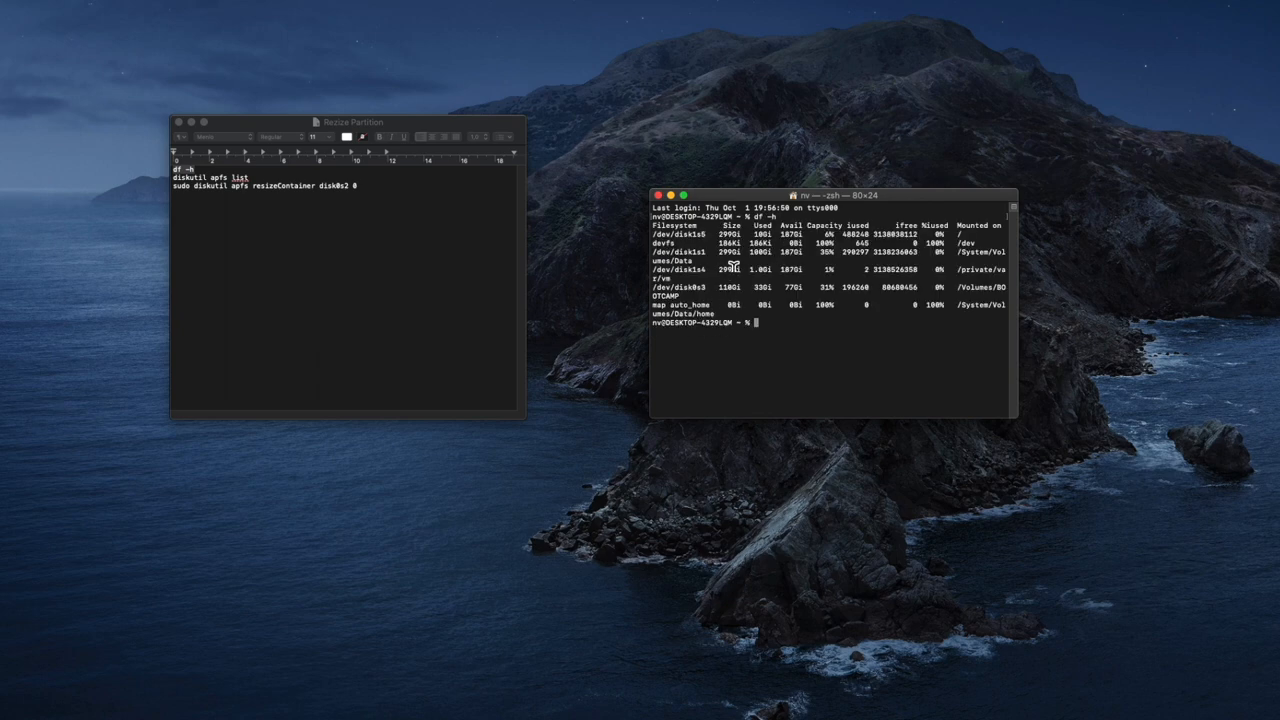
mouse_move(700, 308)
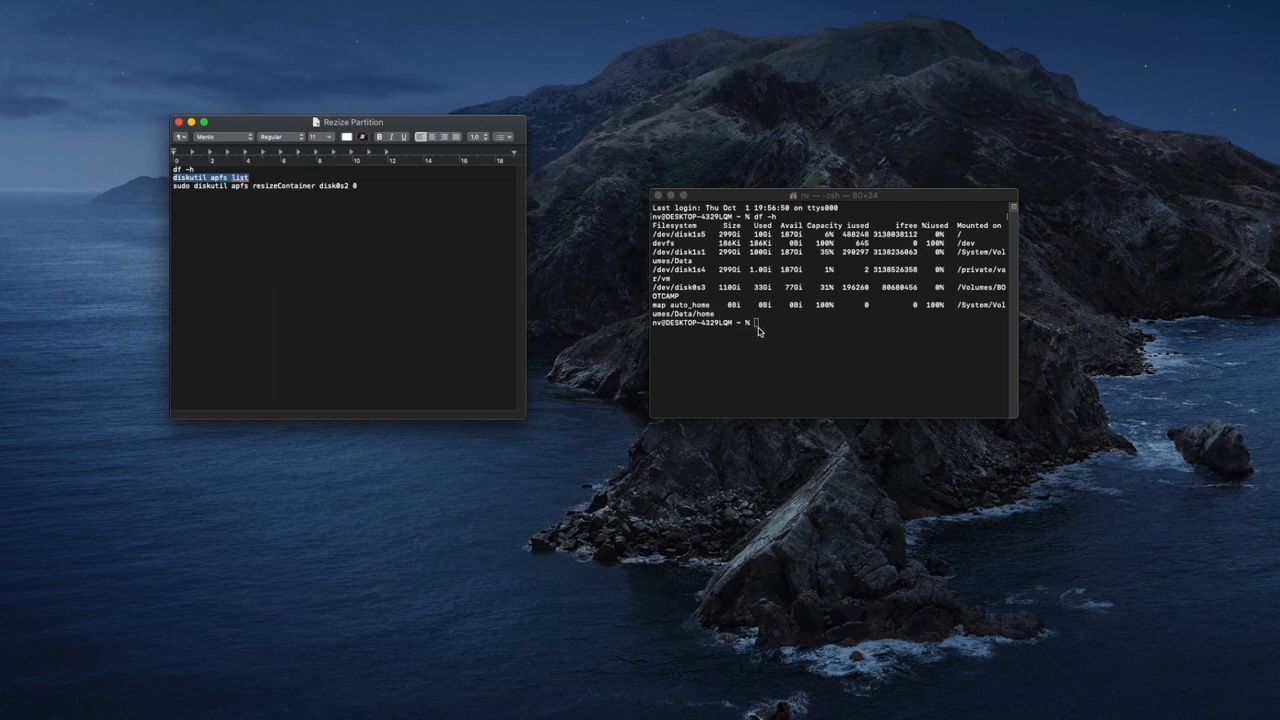
- Run diskutil apfs list and select the container's Physical Store disk identifier in the output
key(Return)
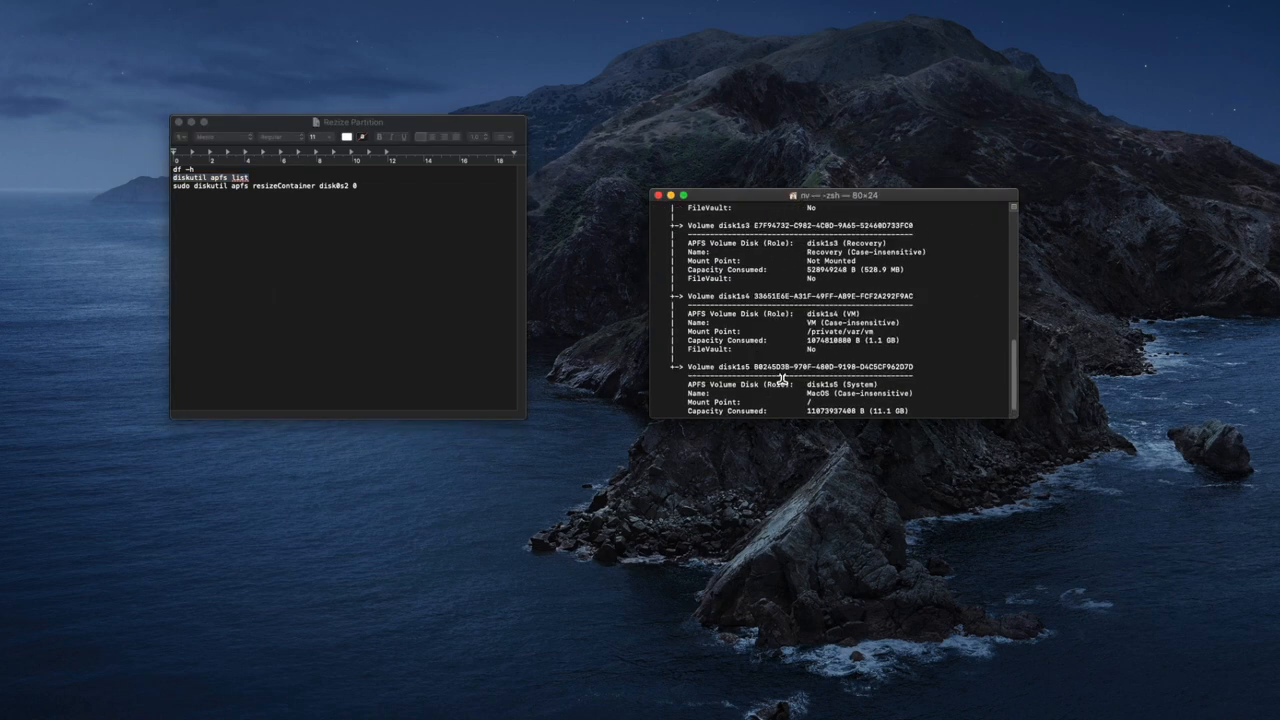
scroll(up, 3)
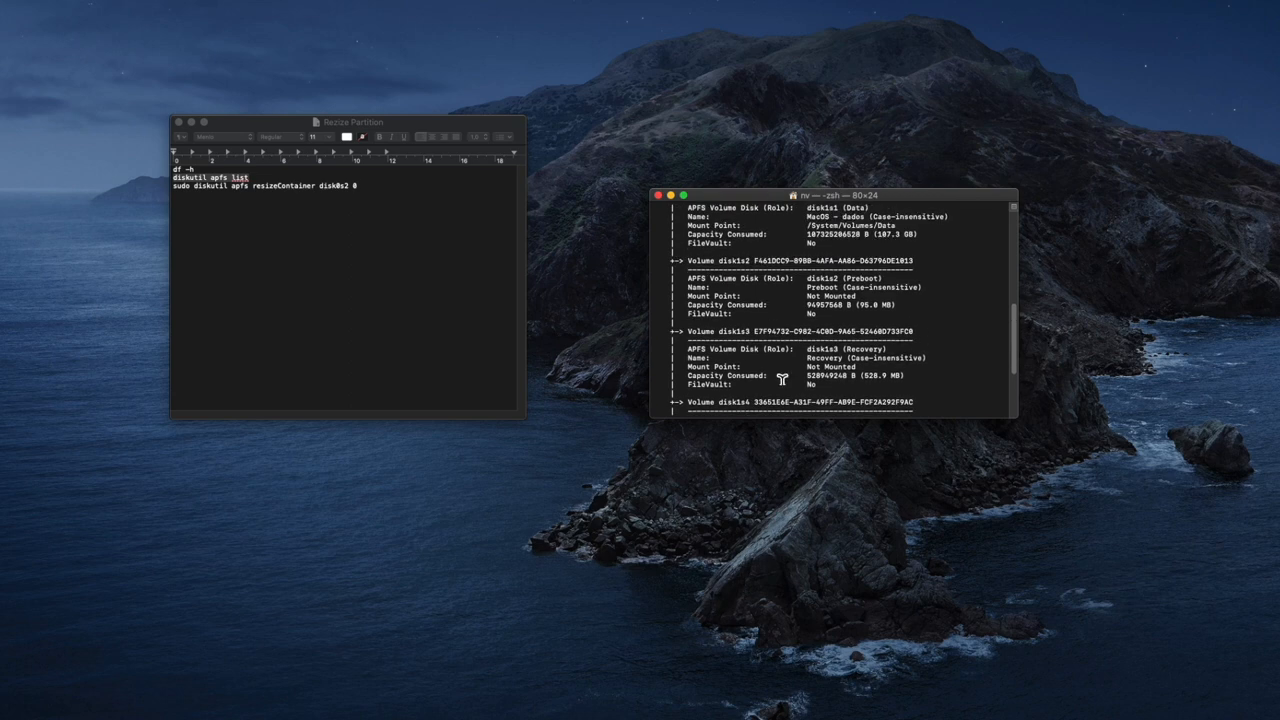
scroll(up, 3)
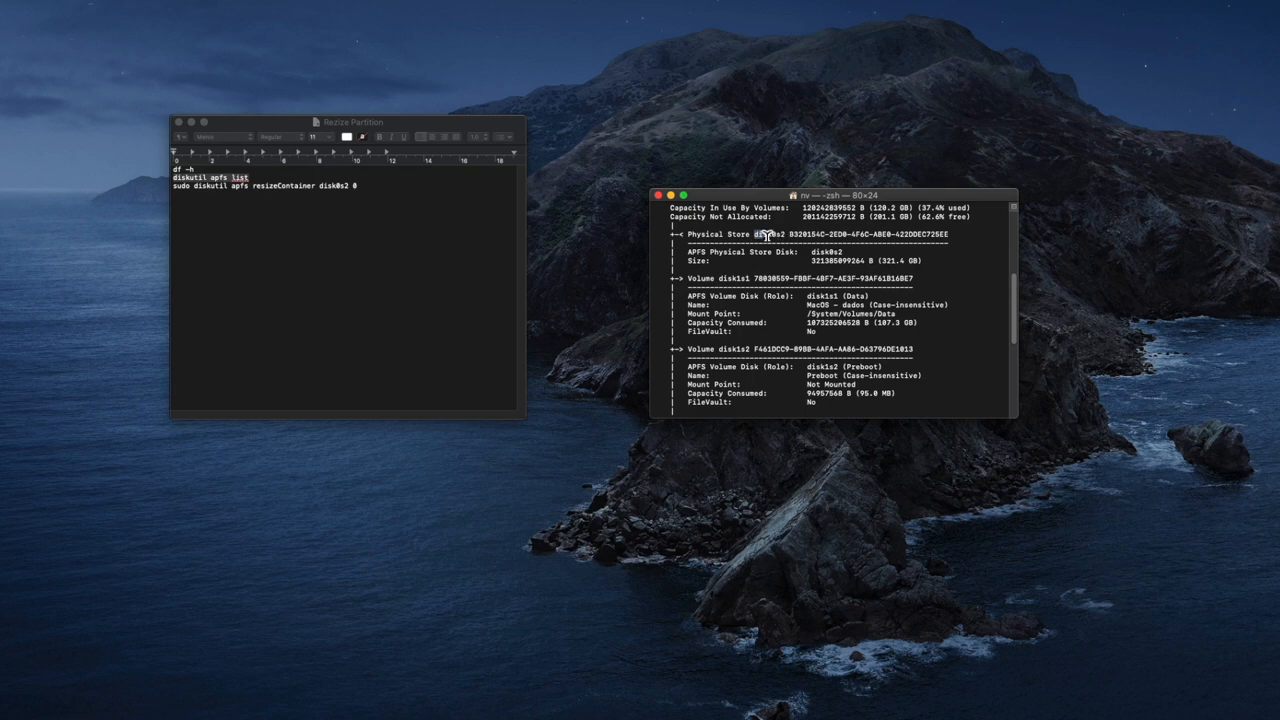
double_click(764, 234)
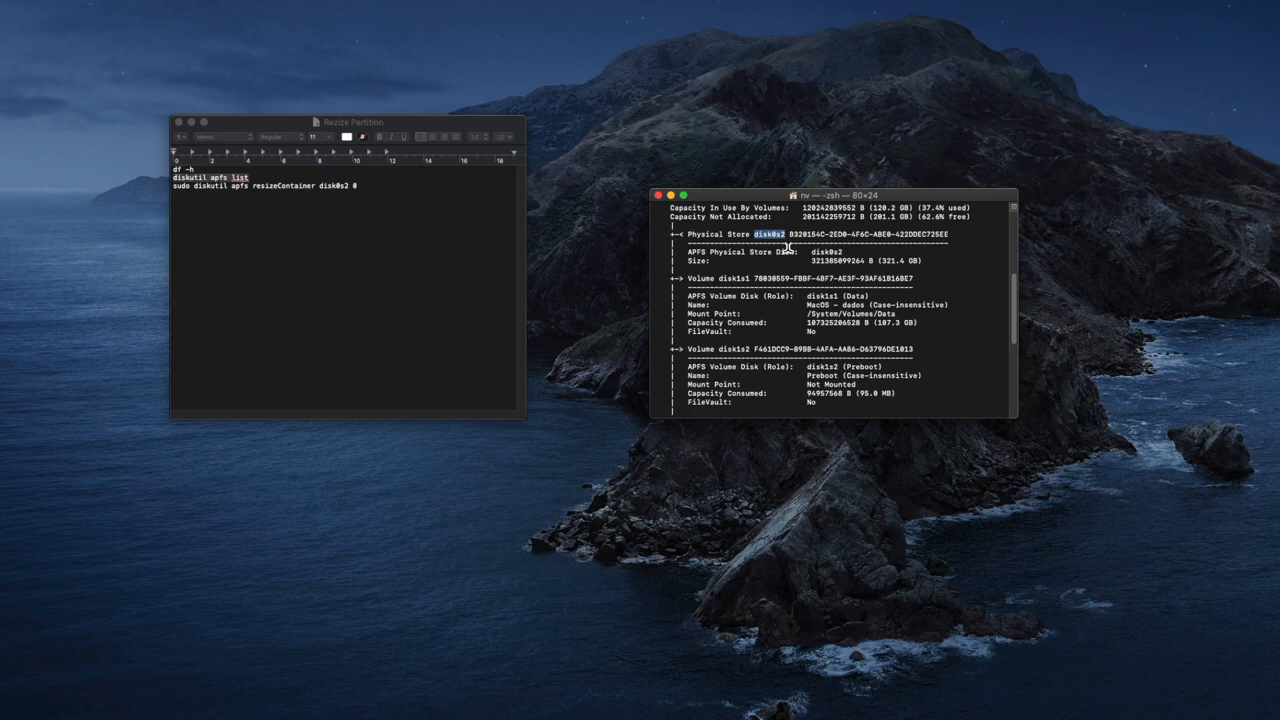
scroll(down, 3)
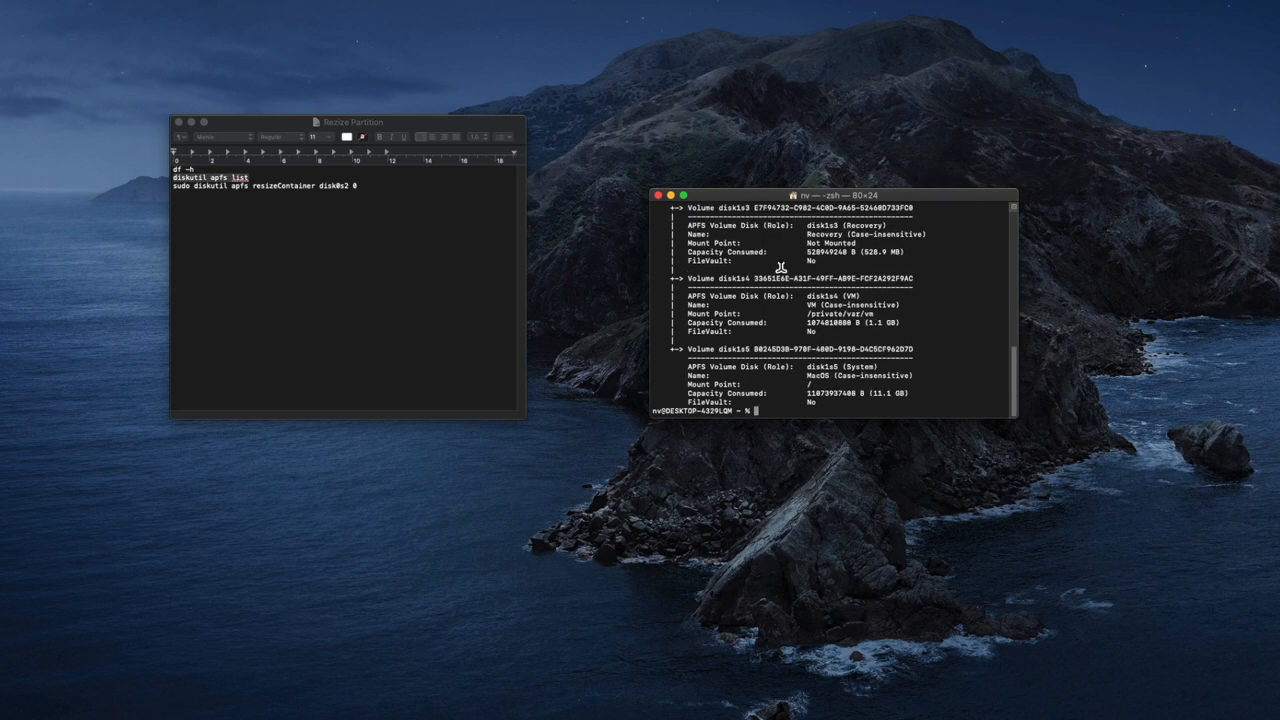
mouse_move(752, 412)
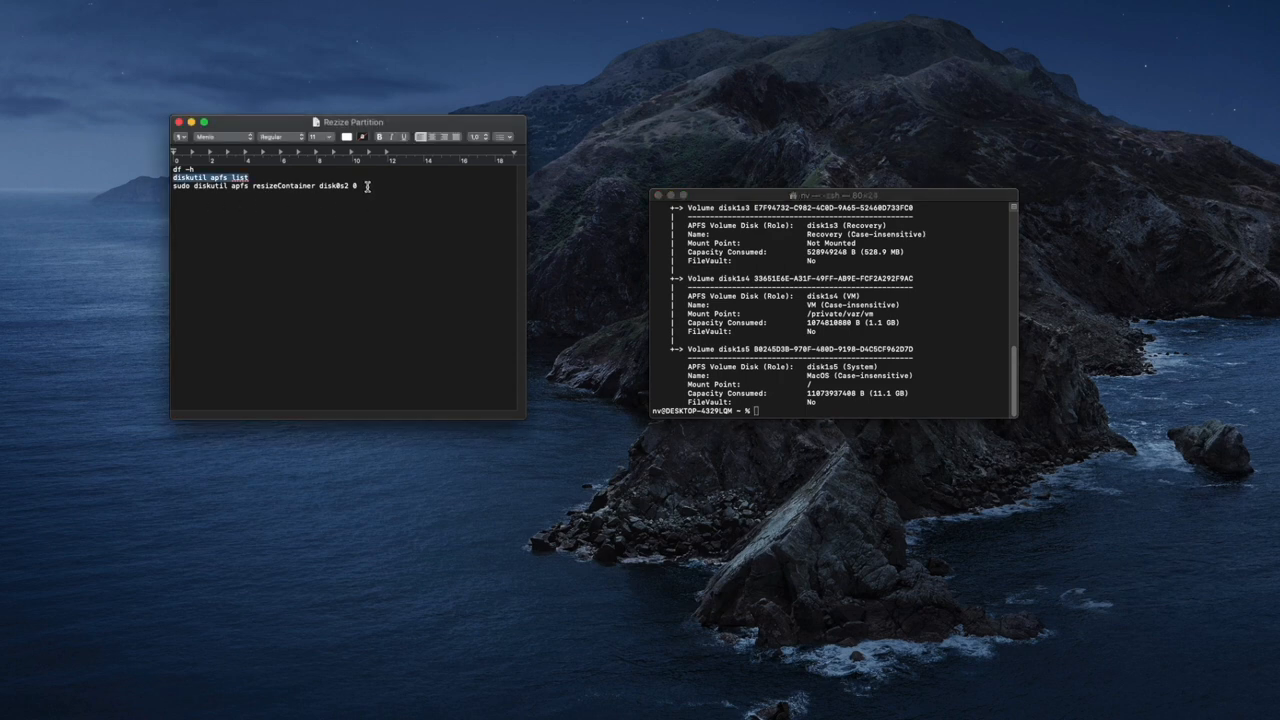
- Copy the resizeContainer line from TextEdit, run it (command not found), and select it again
triple_click(264, 186)
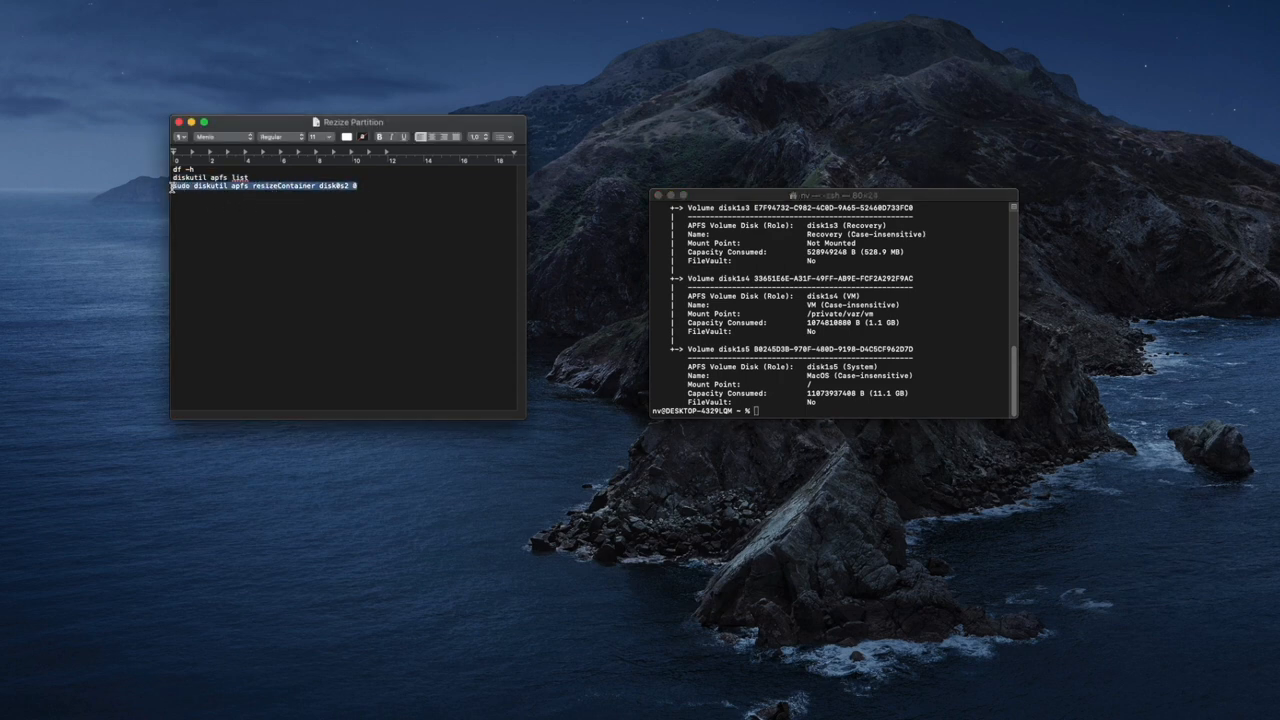
click(320, 186)
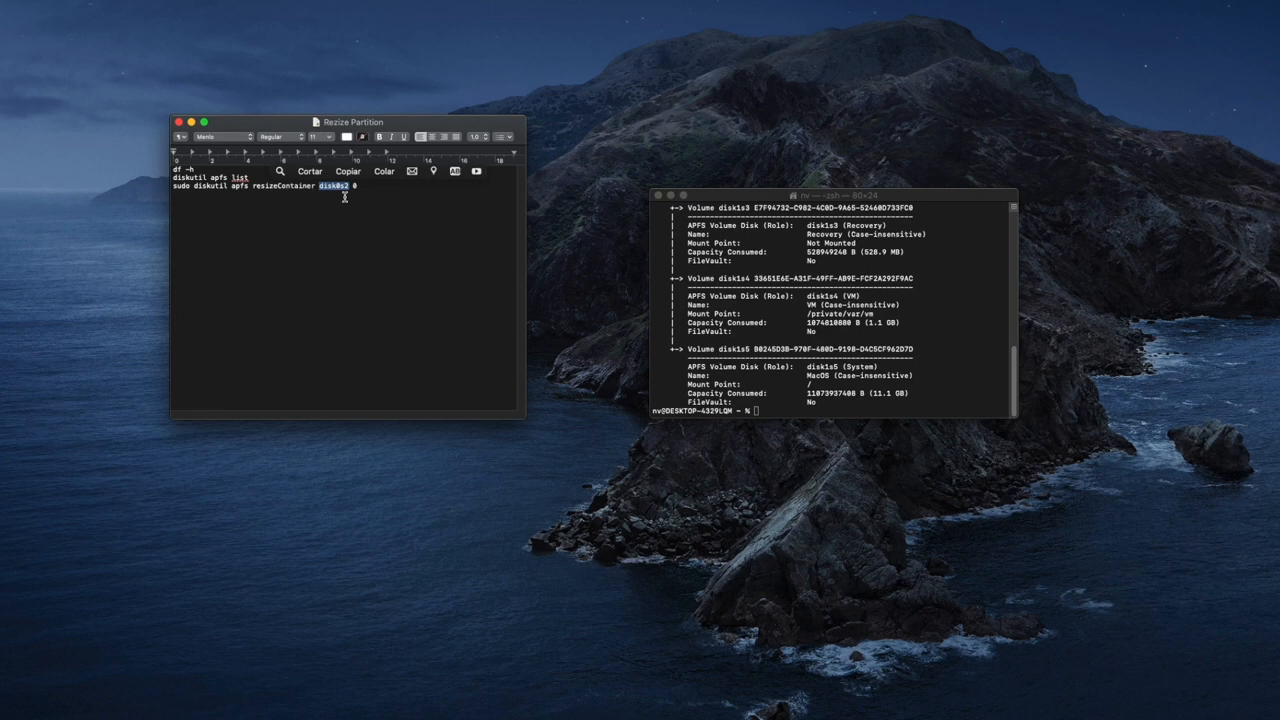
mouse_move(344, 190)
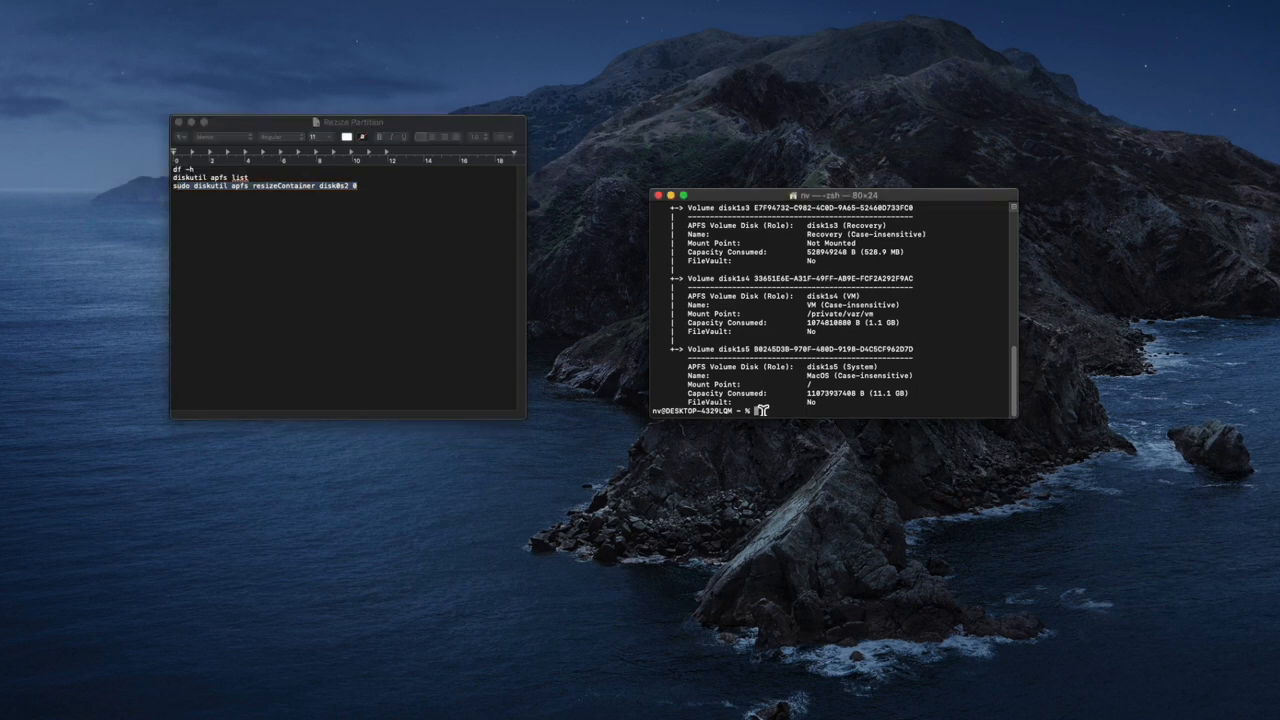
key(Return)
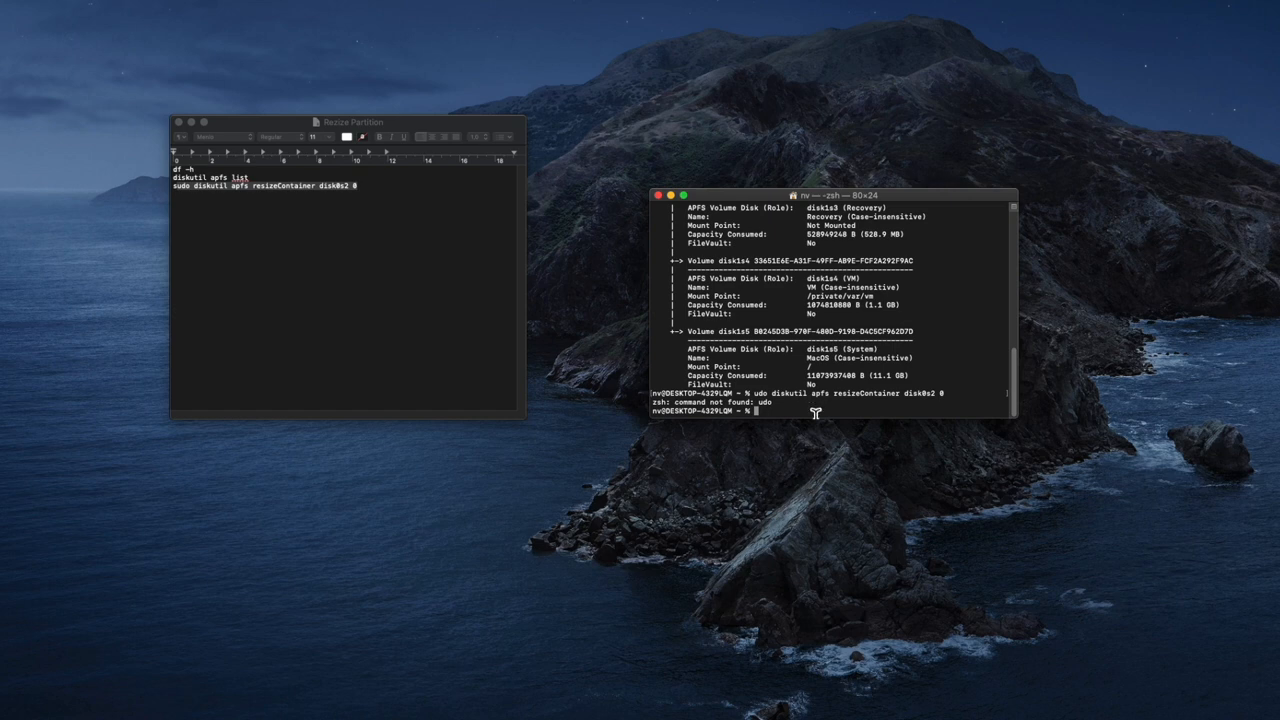
mouse_move(864, 414)
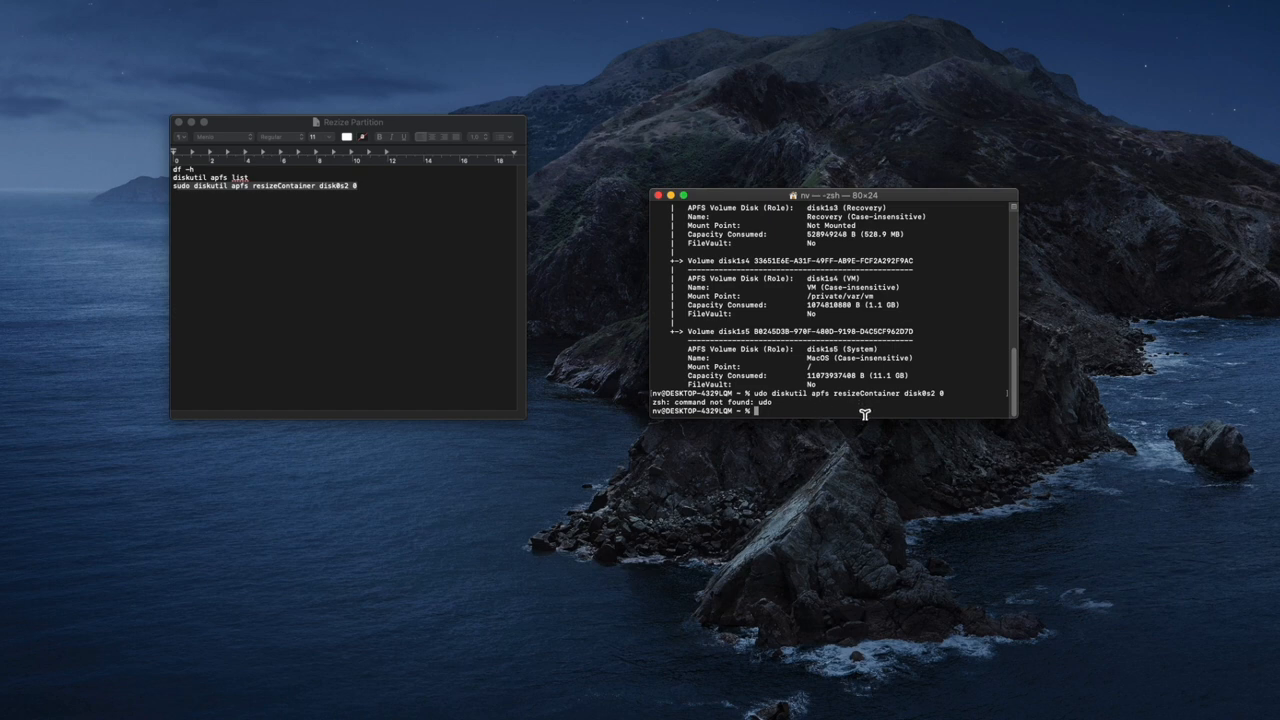
mouse_move(368, 192)
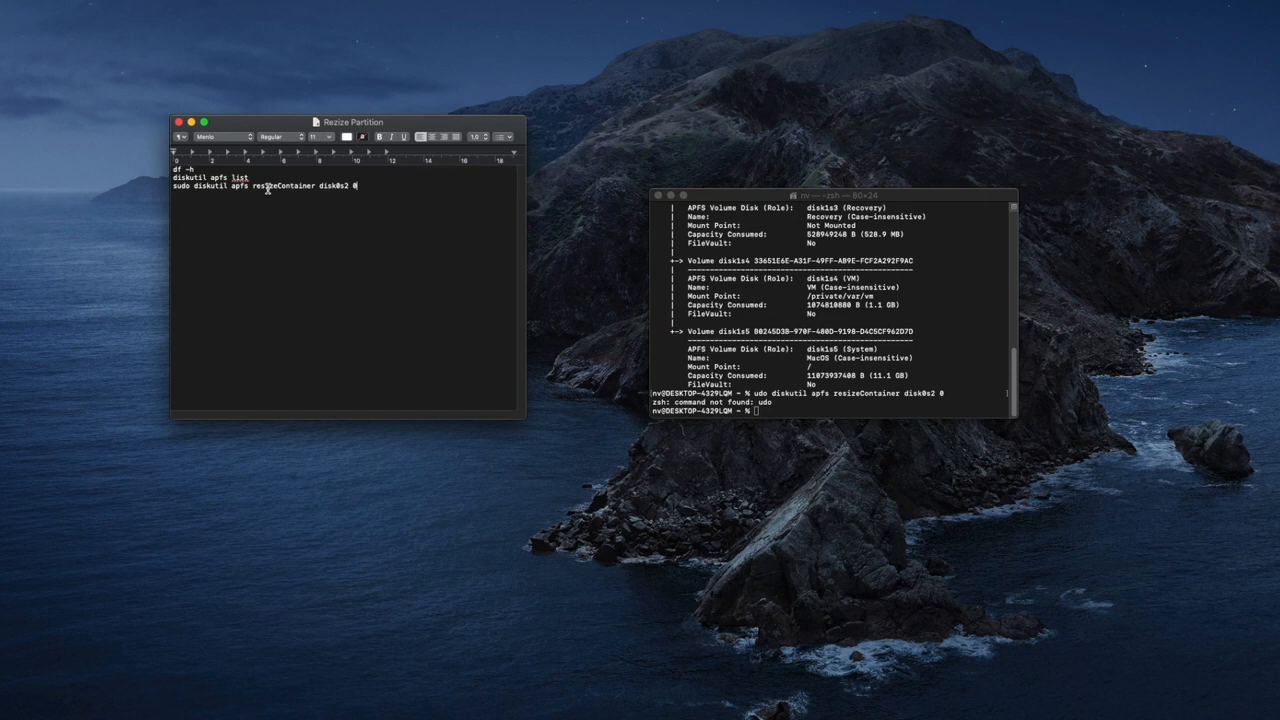
double_click(264, 184)
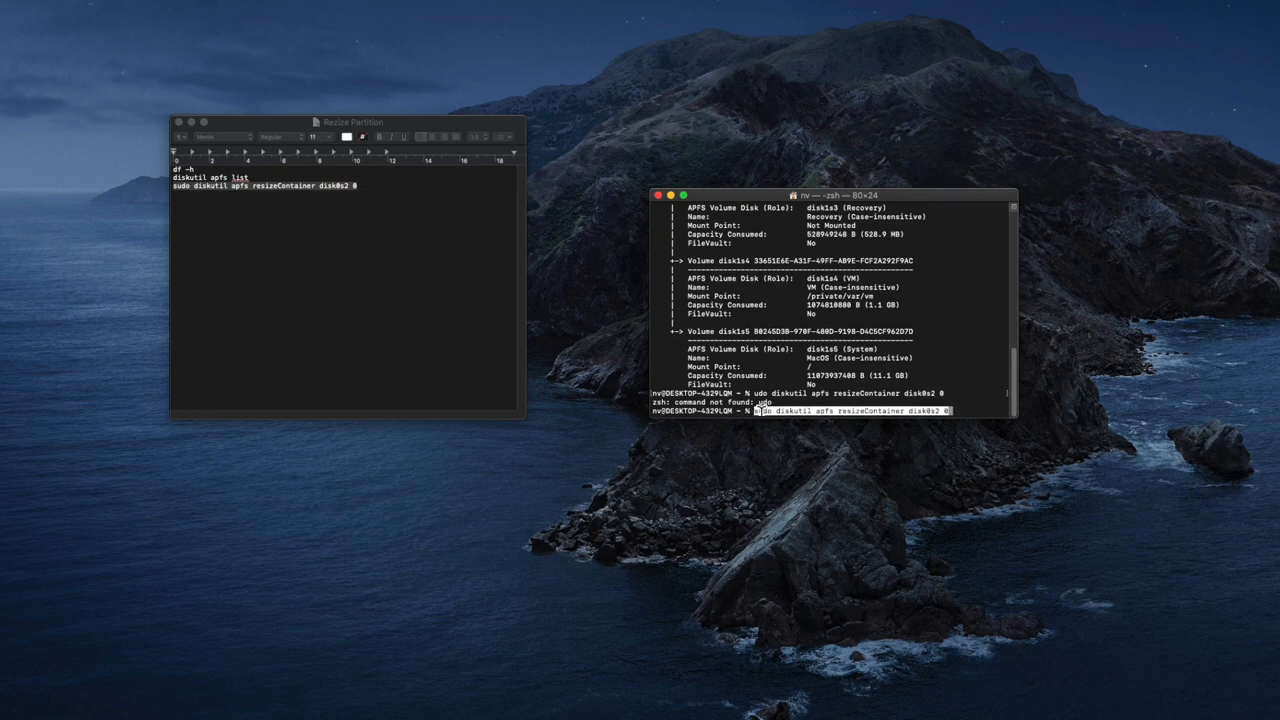
- Run sudo diskutil apfs resizeContainer with the administrator password until Finished APFS operation
key(Return)
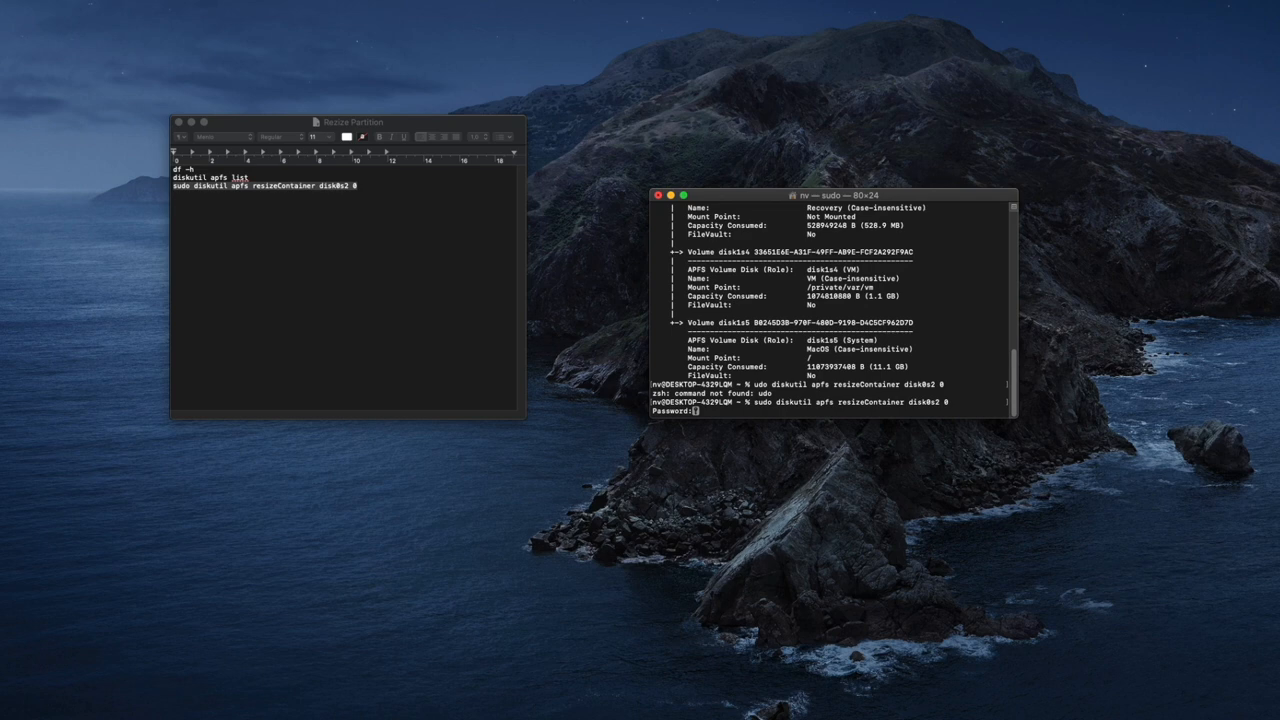
key(Return)
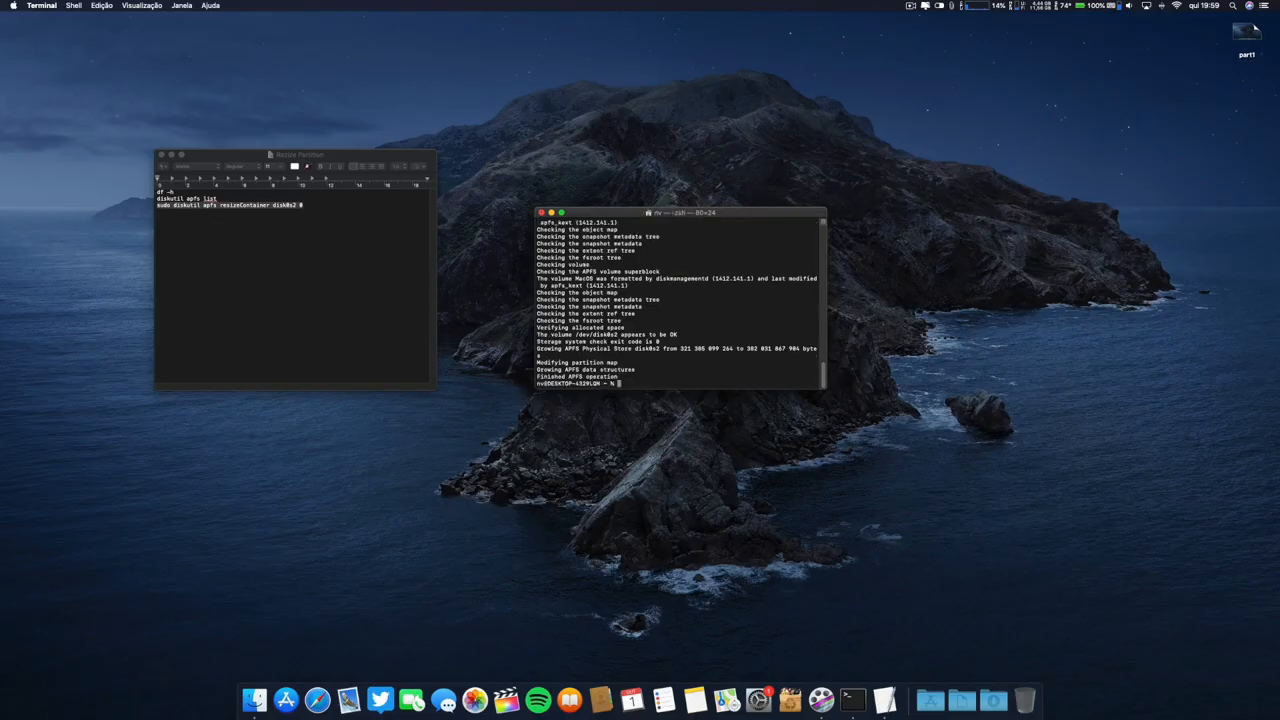
mouse_move(338, 152)
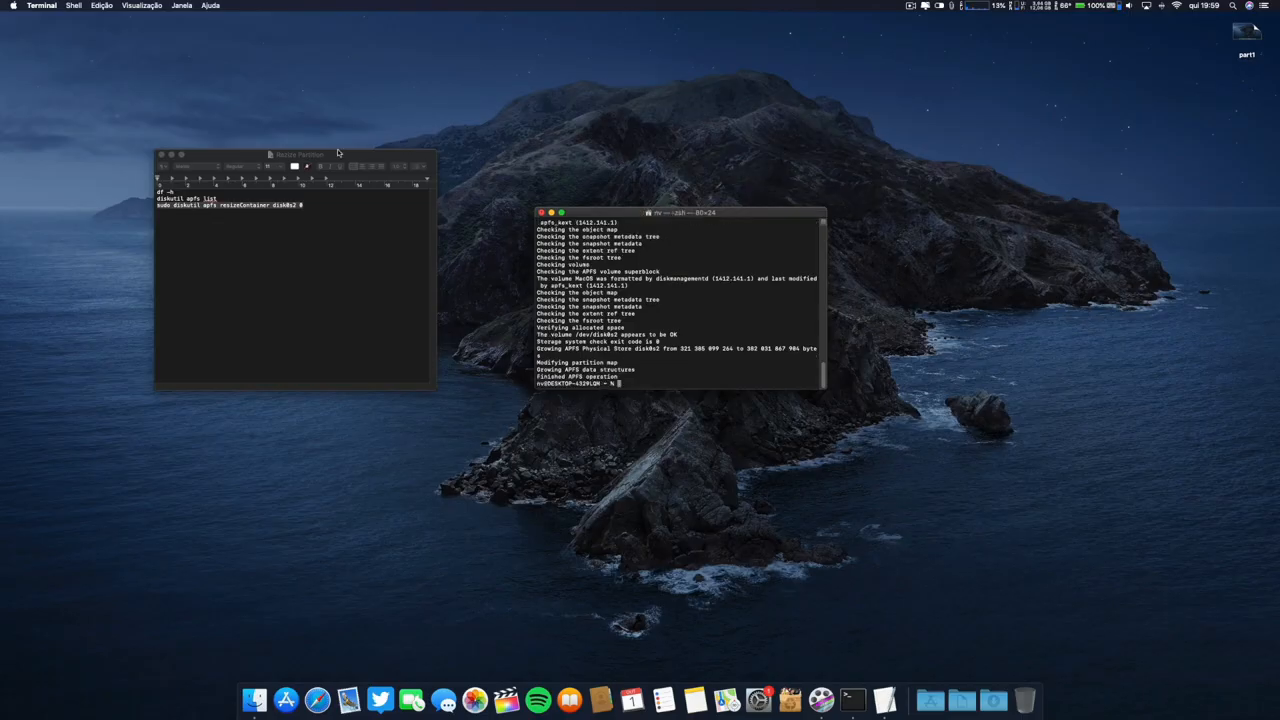
click(160, 154)
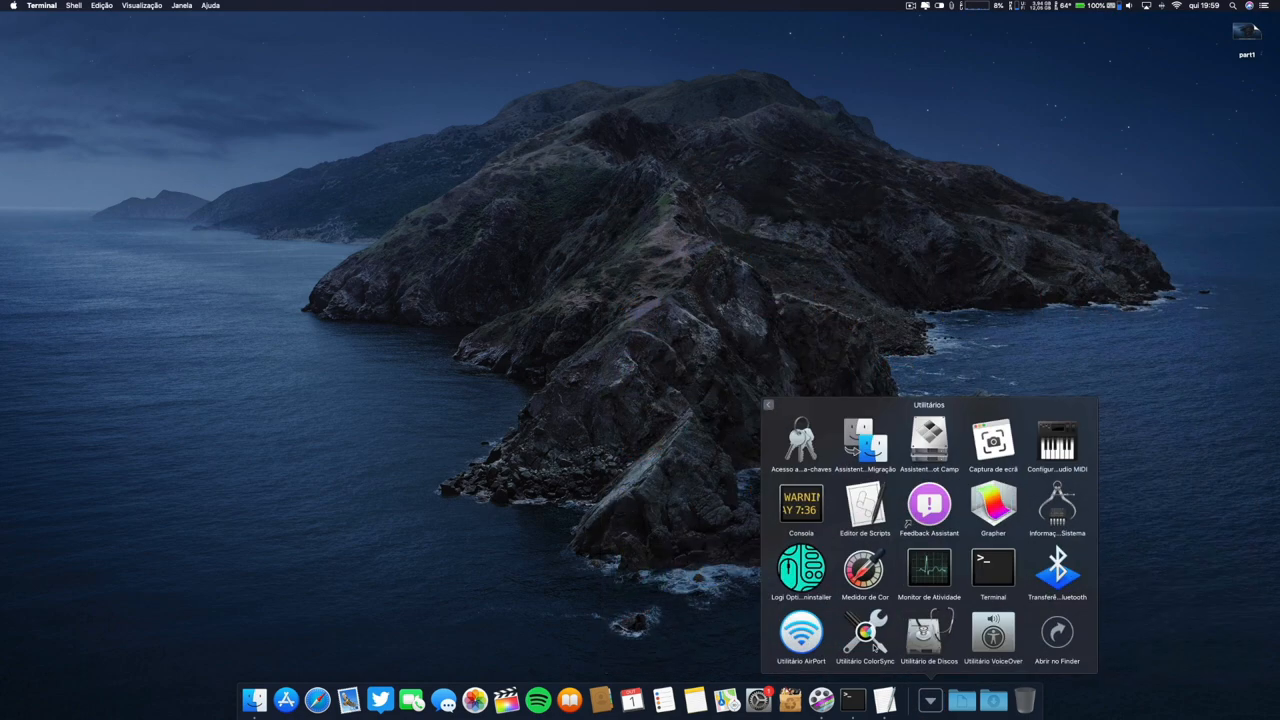
- Check in Disk Utility's partition layout that MacOS now spans about 382 GB, cancel, and quit
click(928, 638)
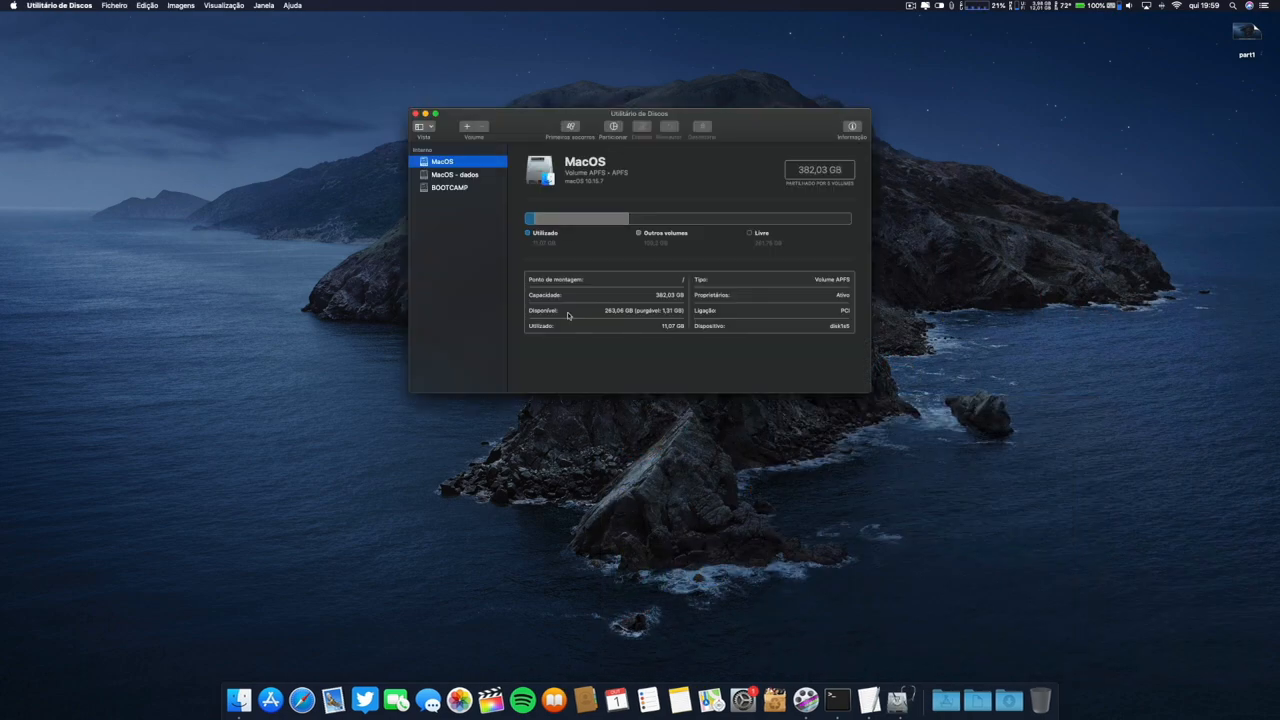
click(612, 128)
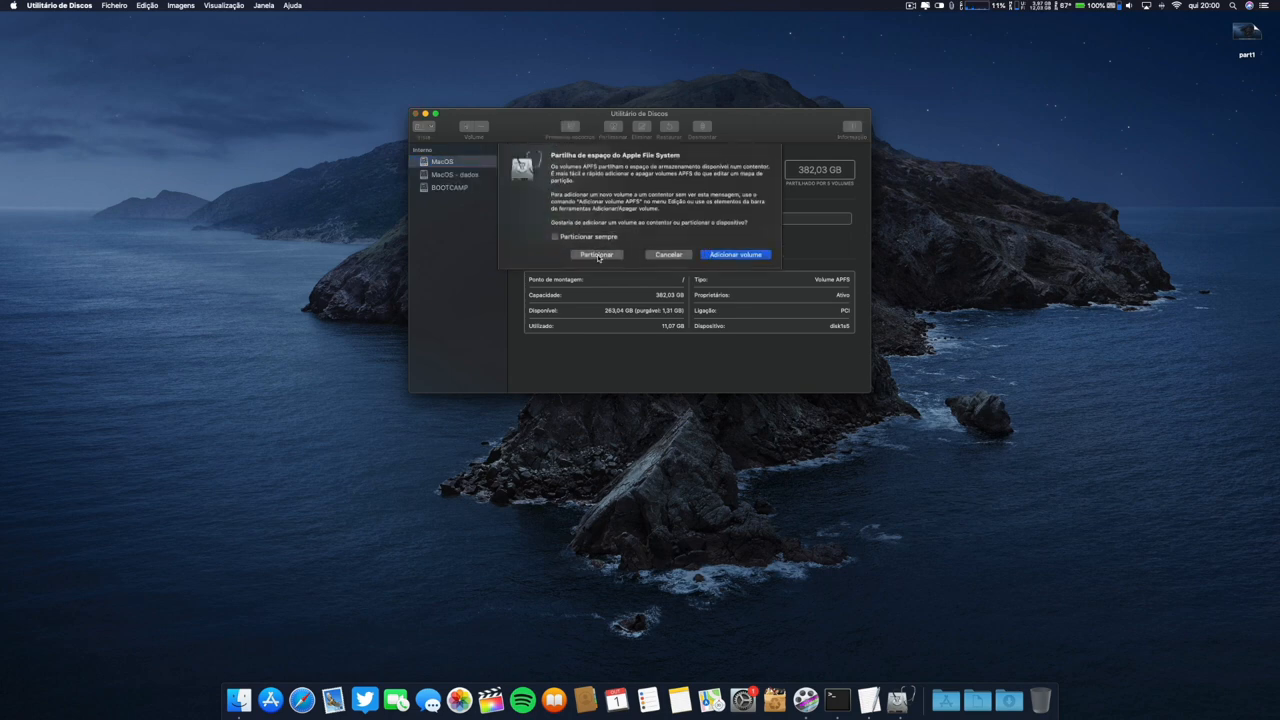
click(596, 254)
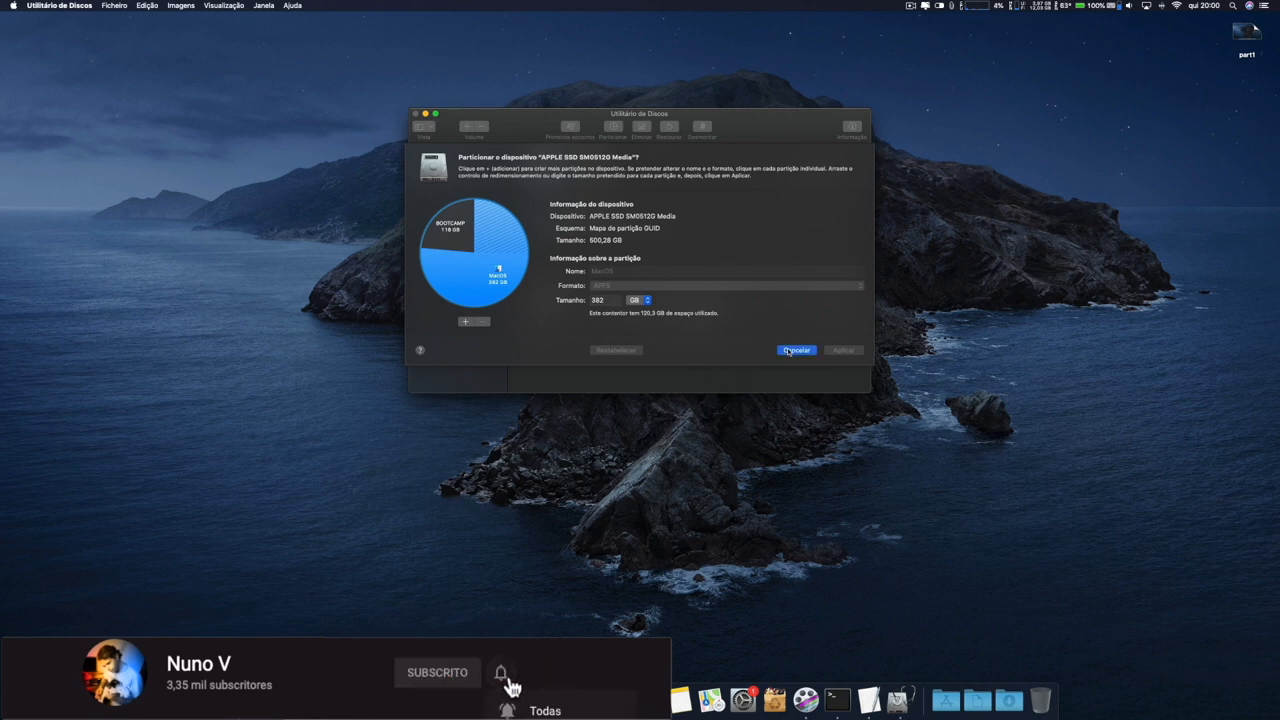
click(796, 350)
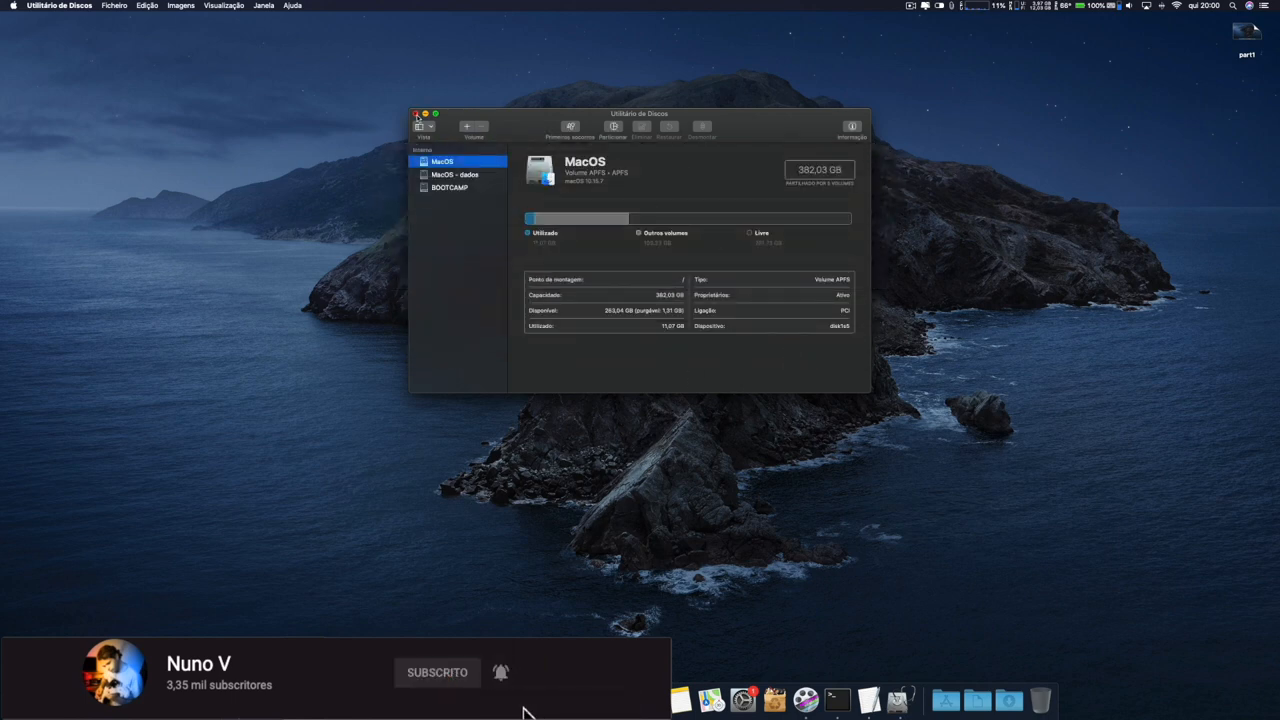
click(416, 112)
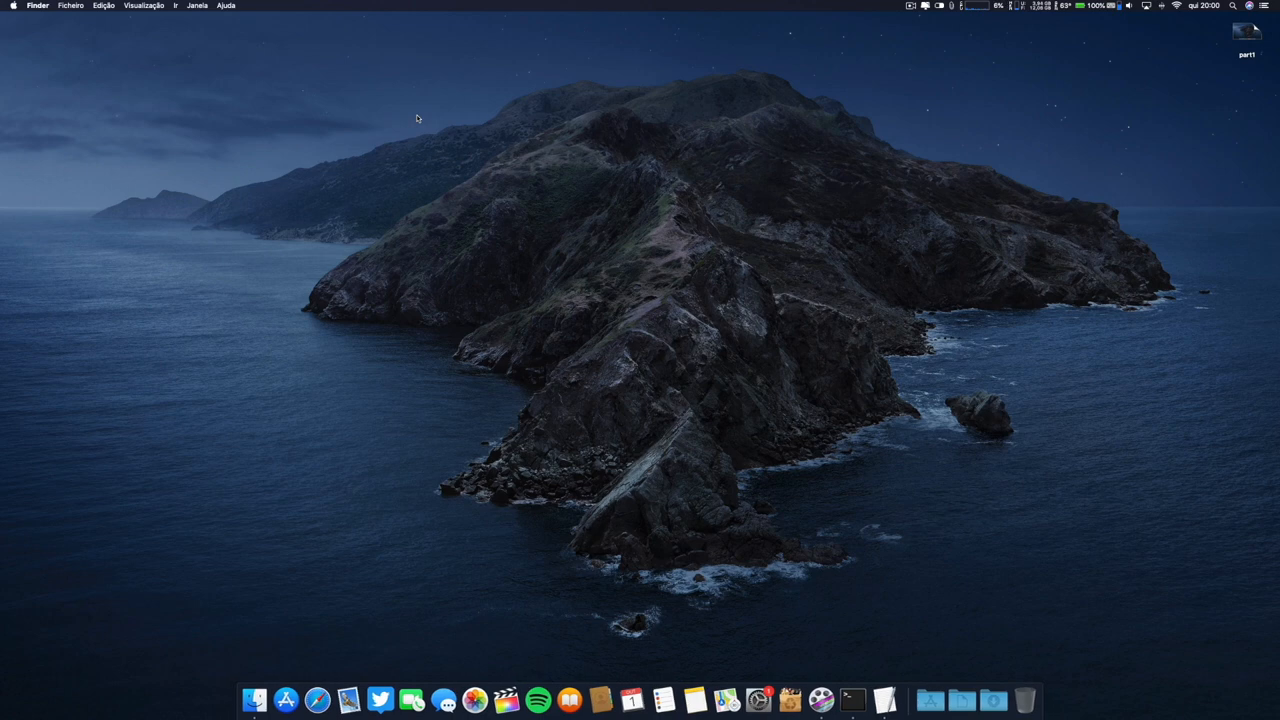